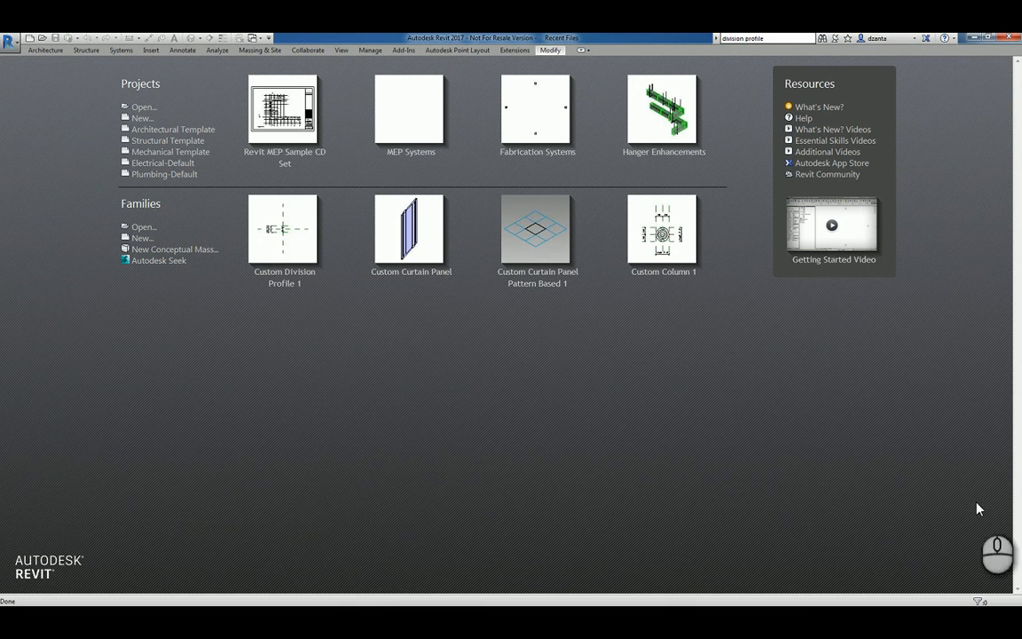
mouse_move(500, 421)
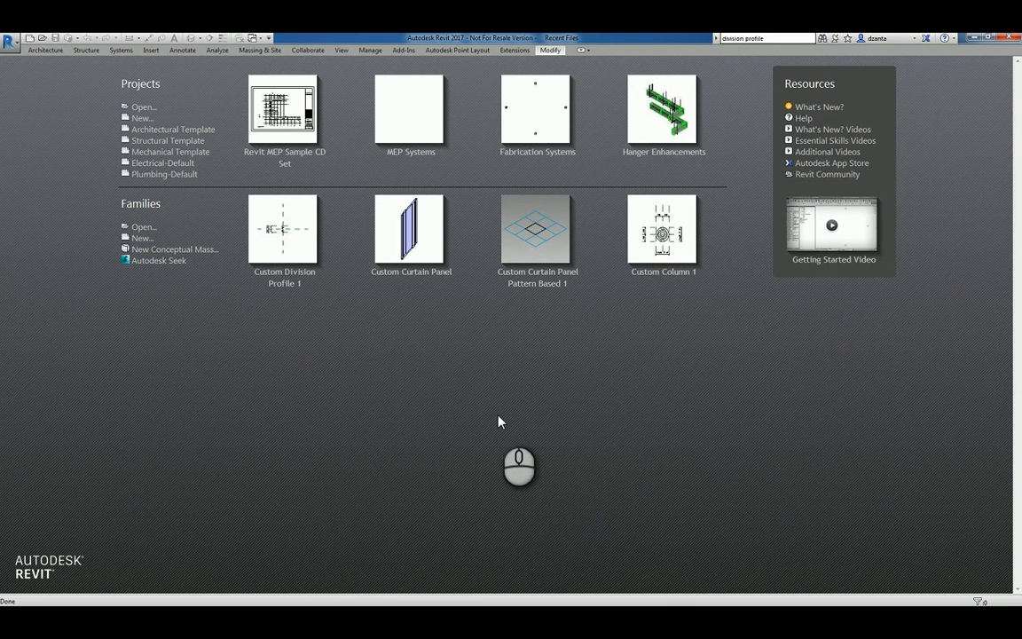
mouse_move(394, 450)
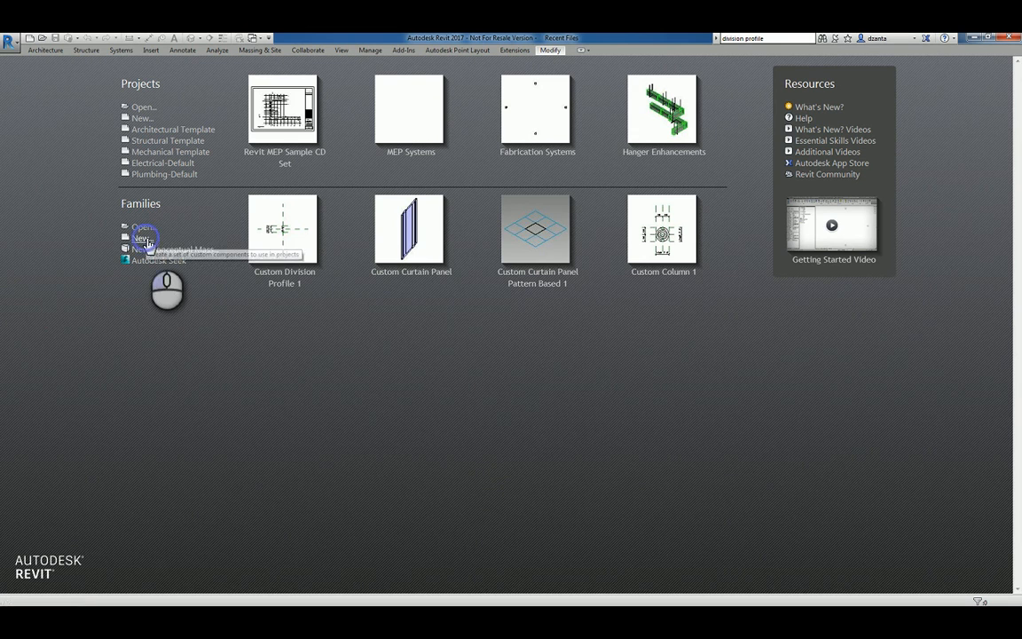
Create a new family from the Generic Model ceiling based.rft template.
left_click(142, 237)
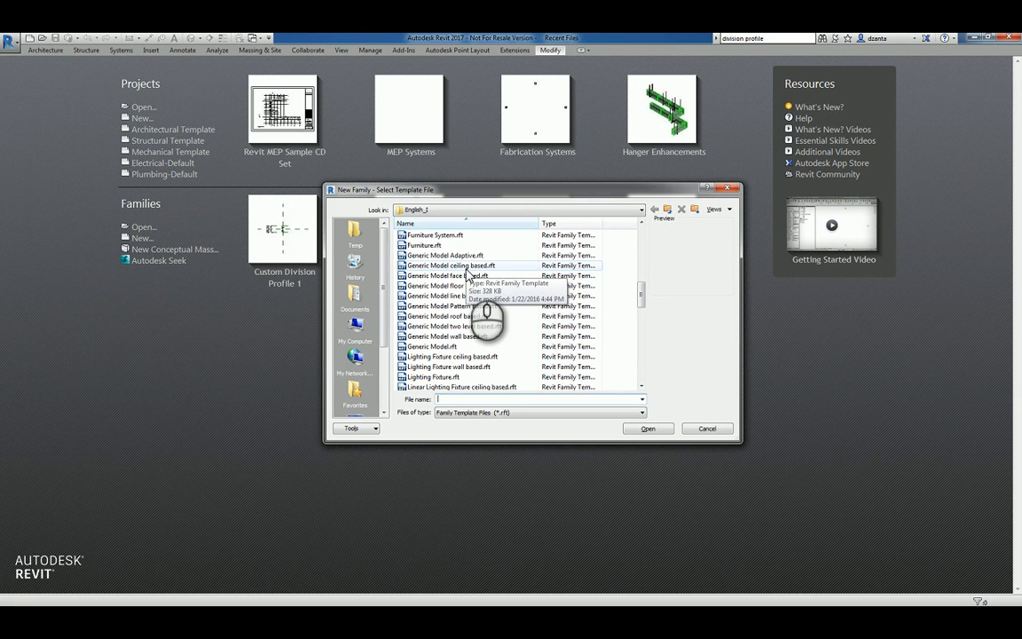
left_click(453, 265)
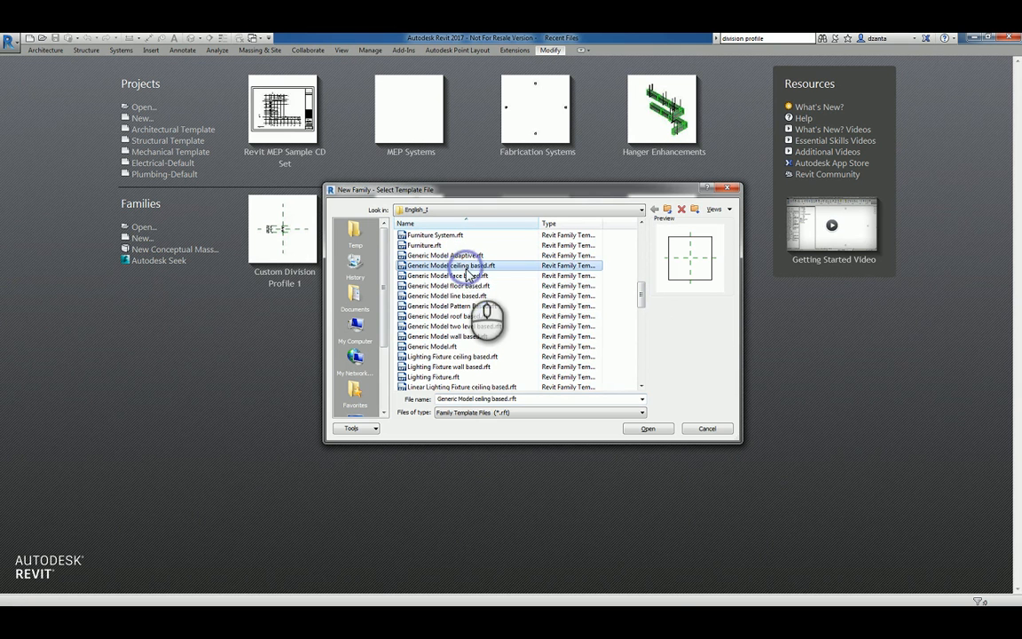
left_click(648, 429)
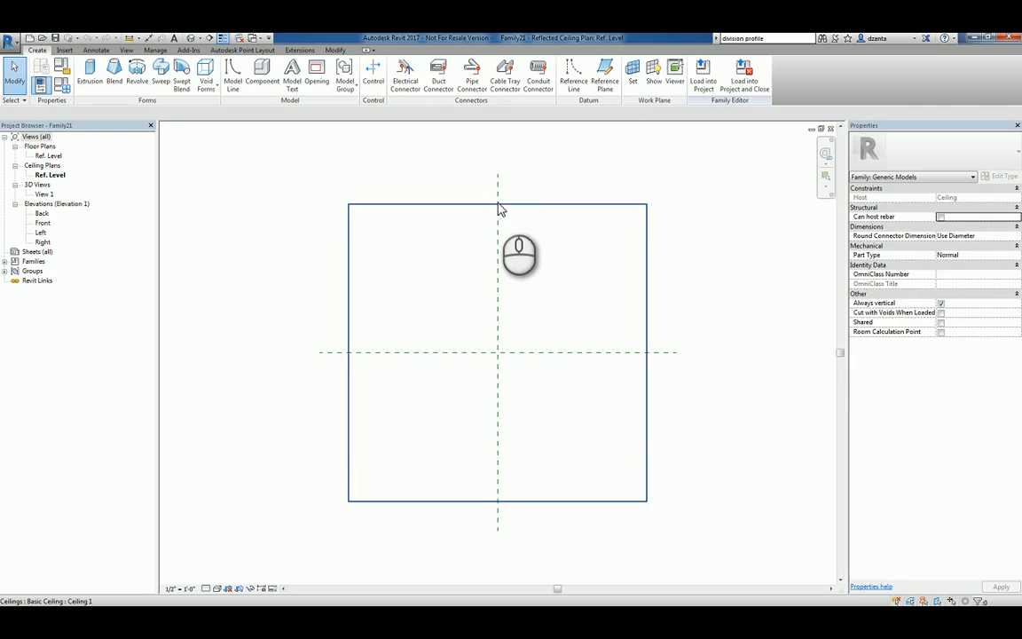
Select and deselect the ceiling, then open the Front elevation view.
left_click(501, 352)
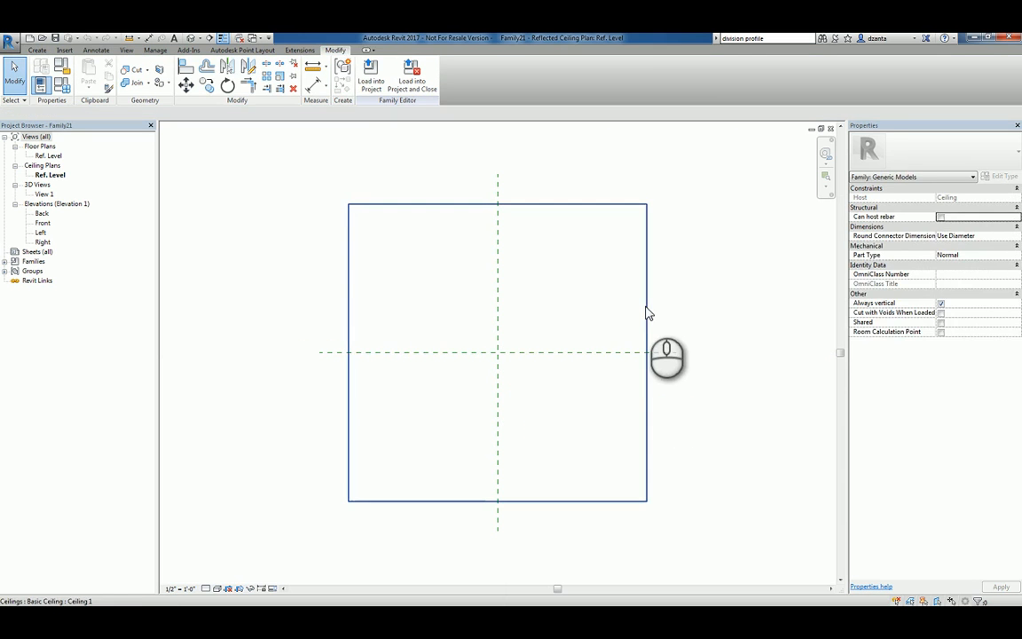
left_click(497, 355)
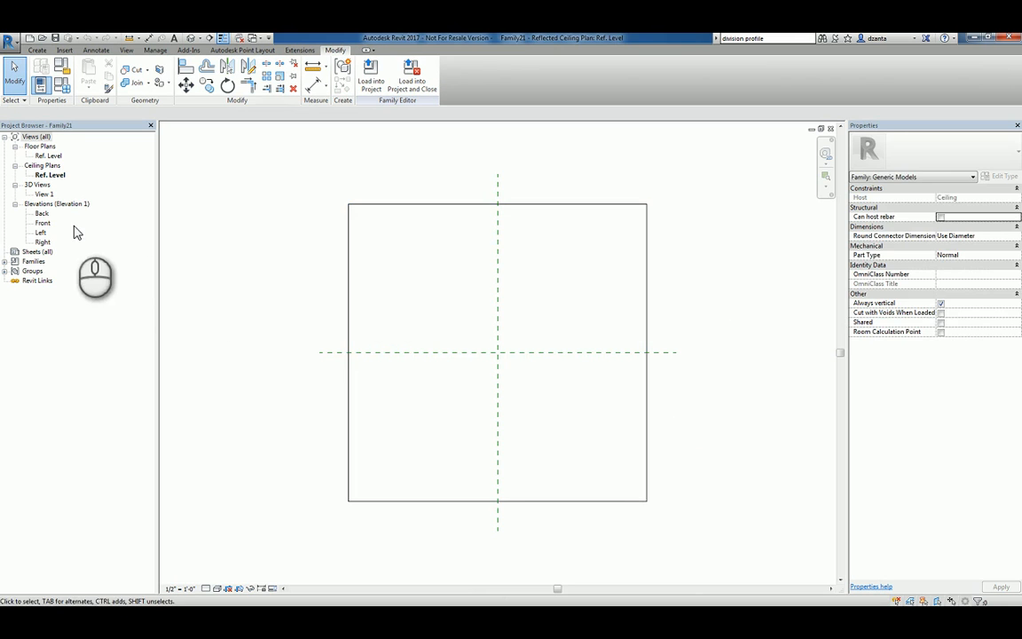
double_click(43, 223)
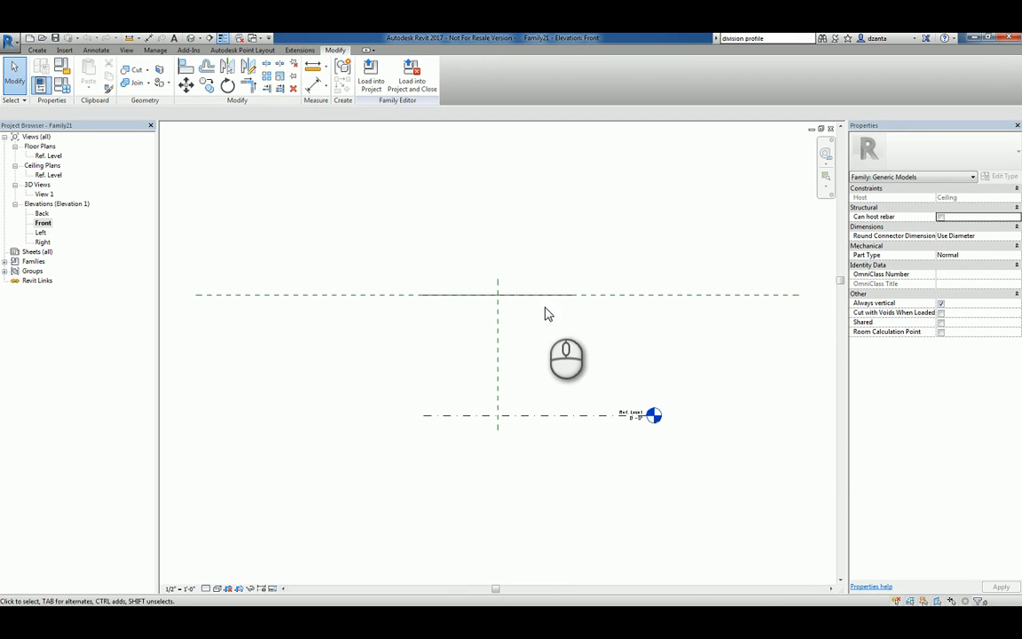
mouse_move(508, 293)
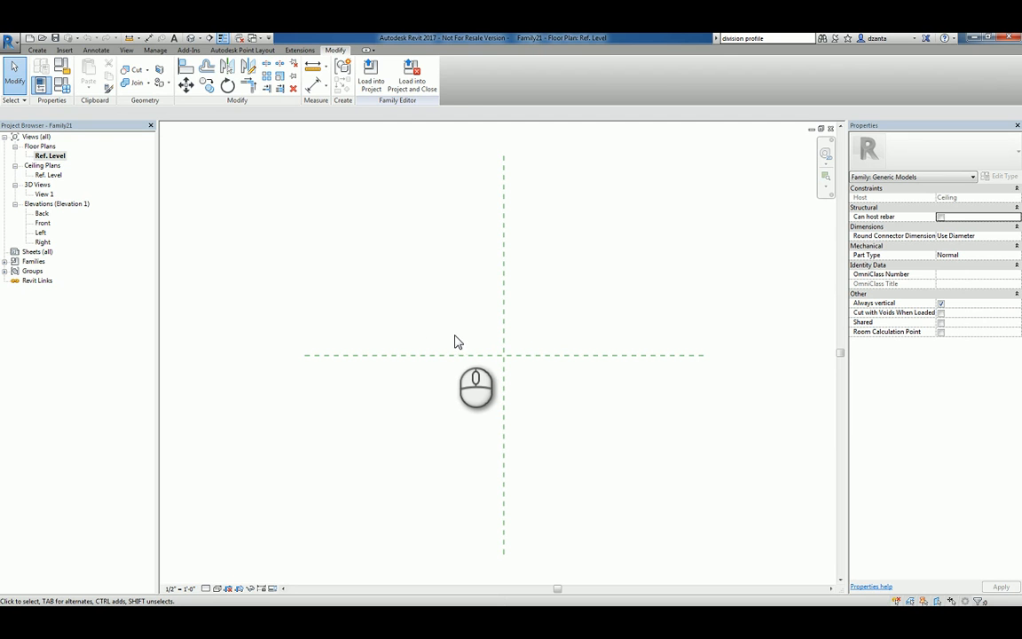
Sketch a zigzag extrusion profile with the Line tool and check it in Front elevation.
left_click(37, 50)
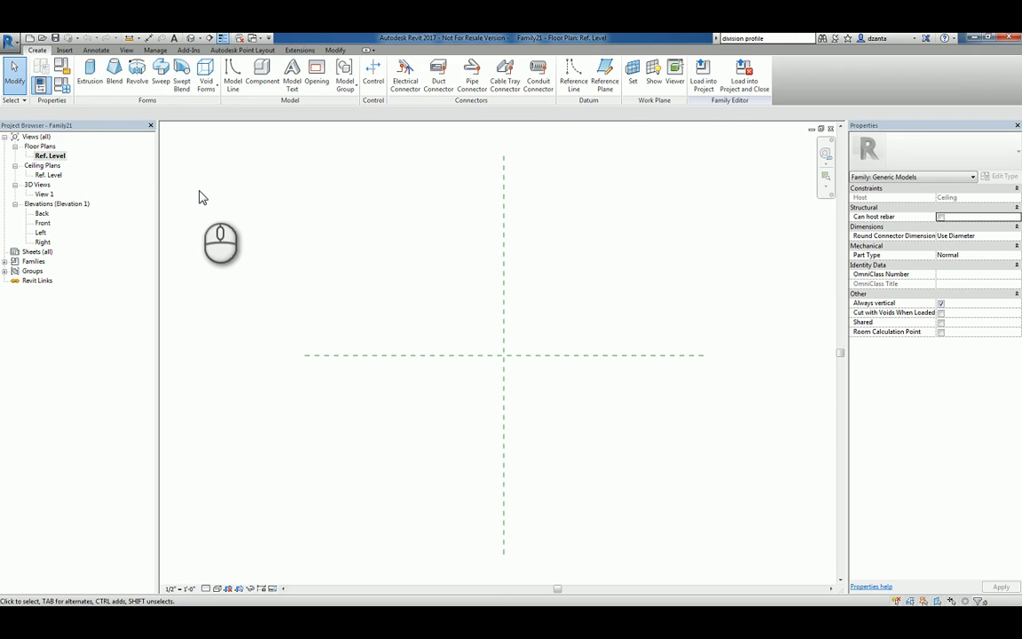
mouse_move(225, 195)
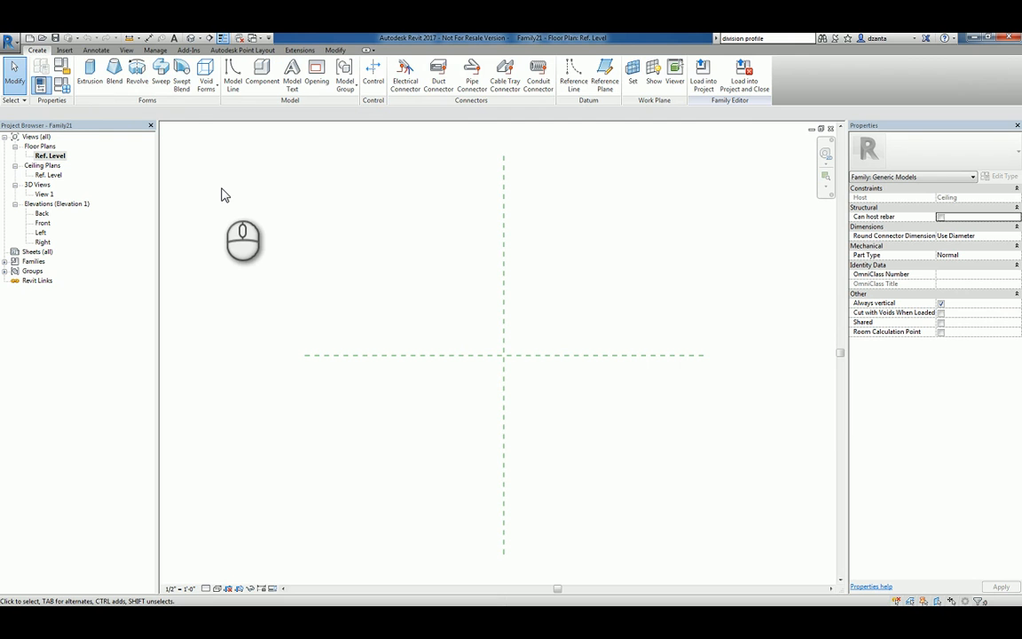
left_click(89, 76)
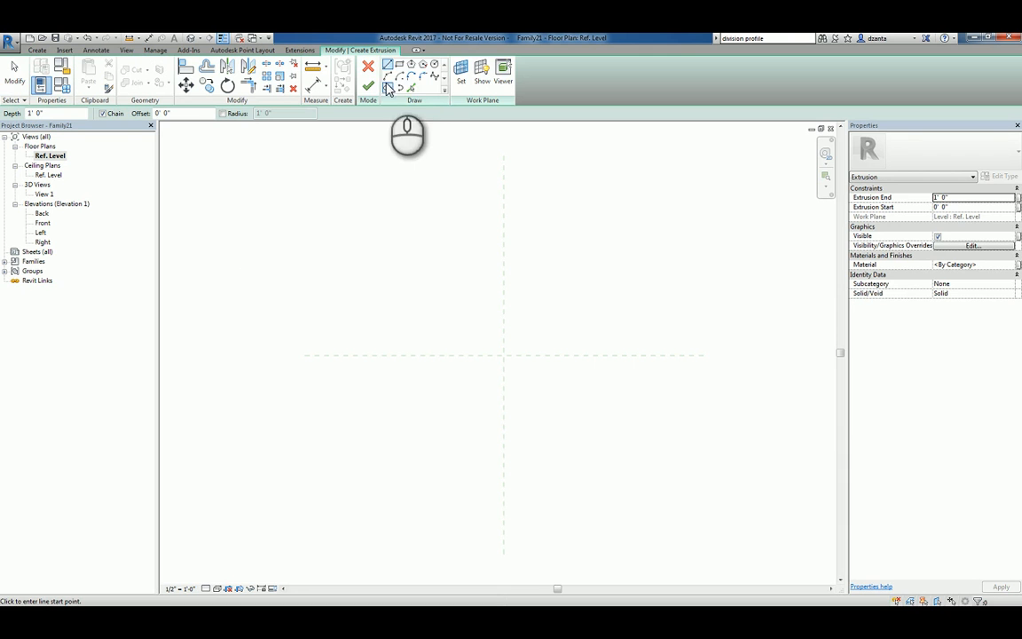
left_click(424, 394)
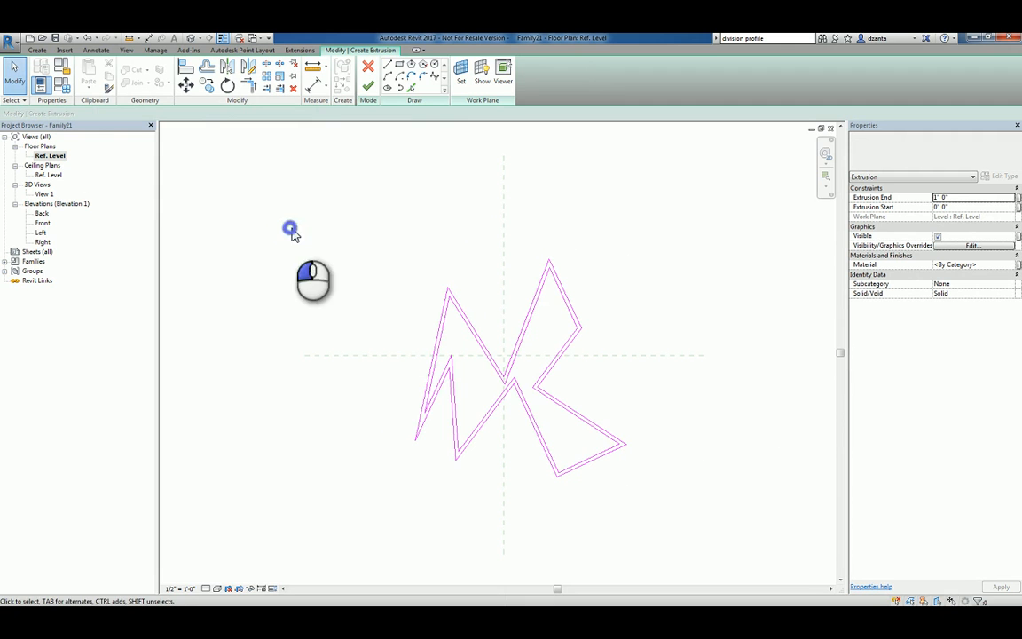
double_click(43, 221)
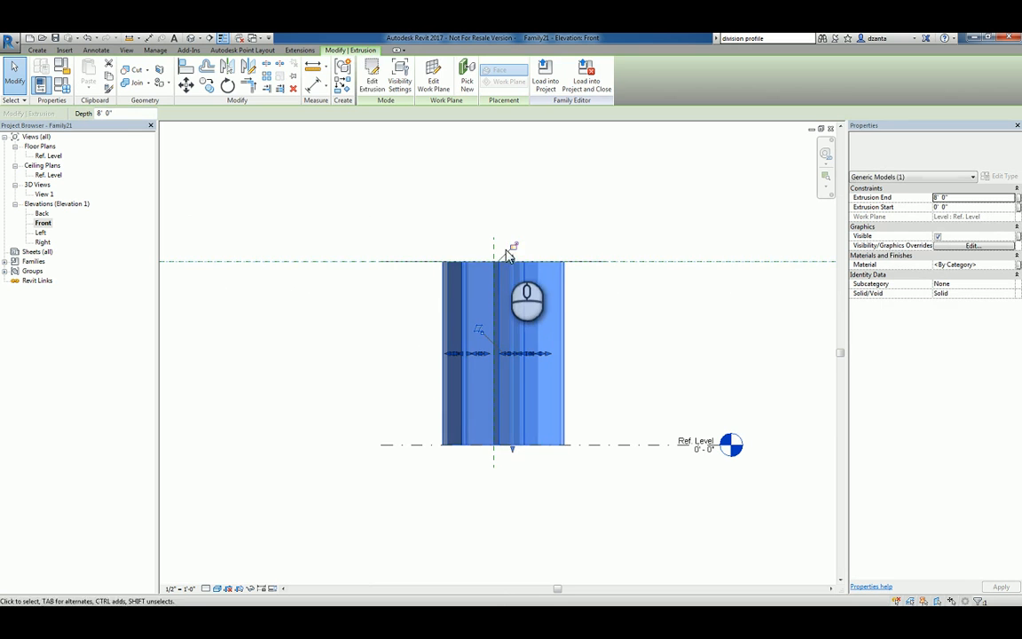
Drag the extrusion thin against the ceiling and label its thickness dimension Extrusion_Thickness.
left_click_drag(510, 258, 513, 448)
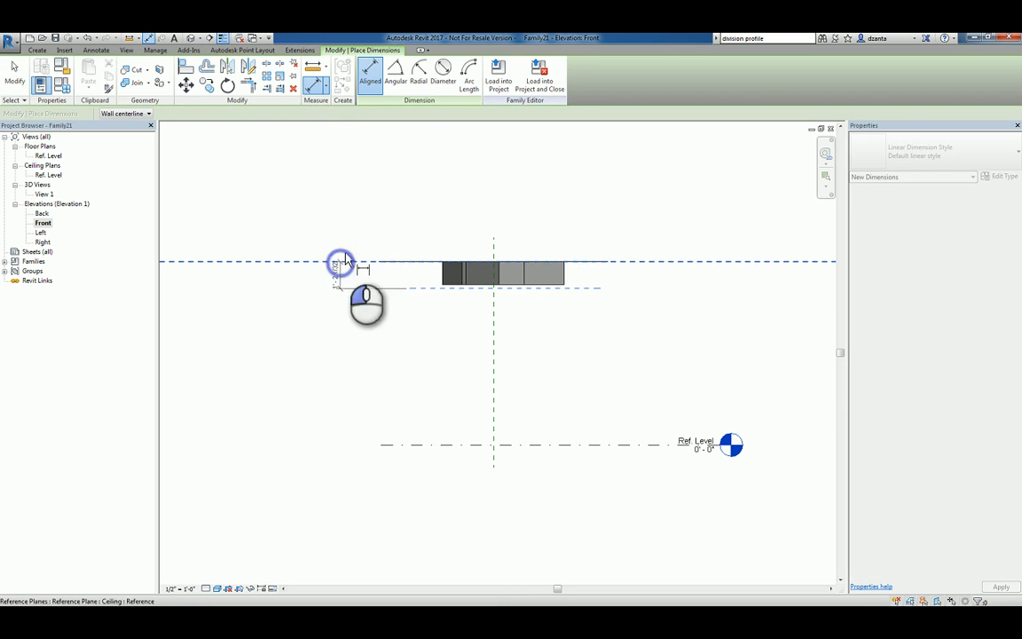
left_click(339, 263)
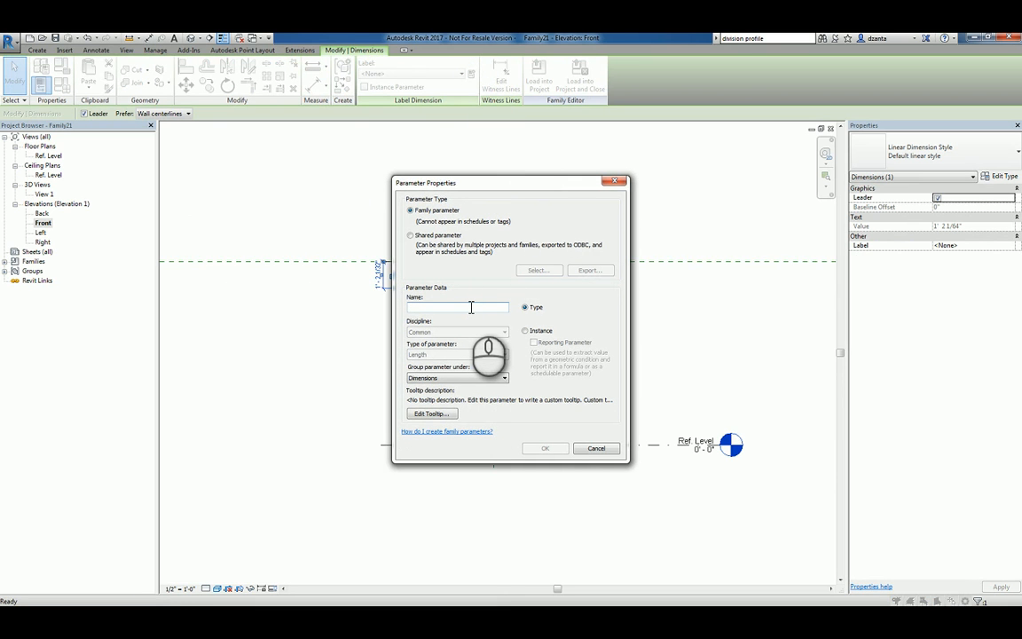
left_click(457, 307)
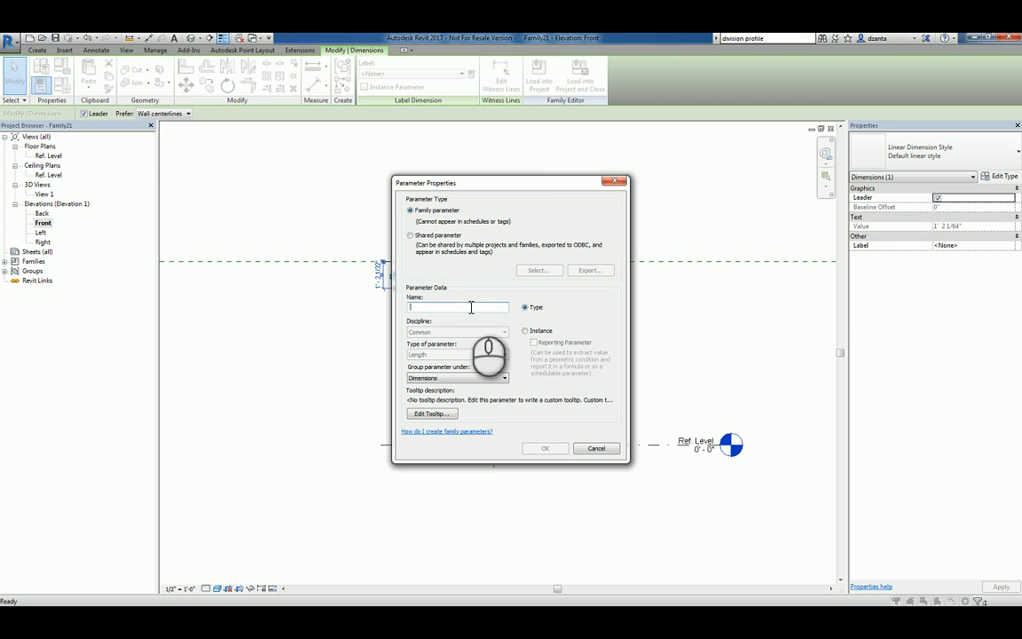
type("Extrusion_Thickness")
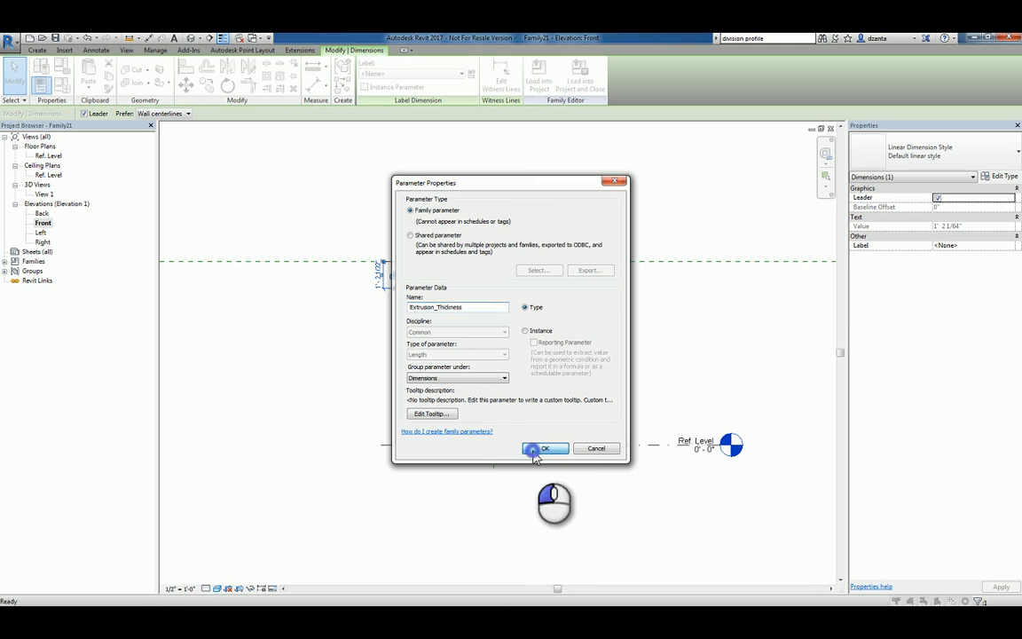
left_click(544, 448)
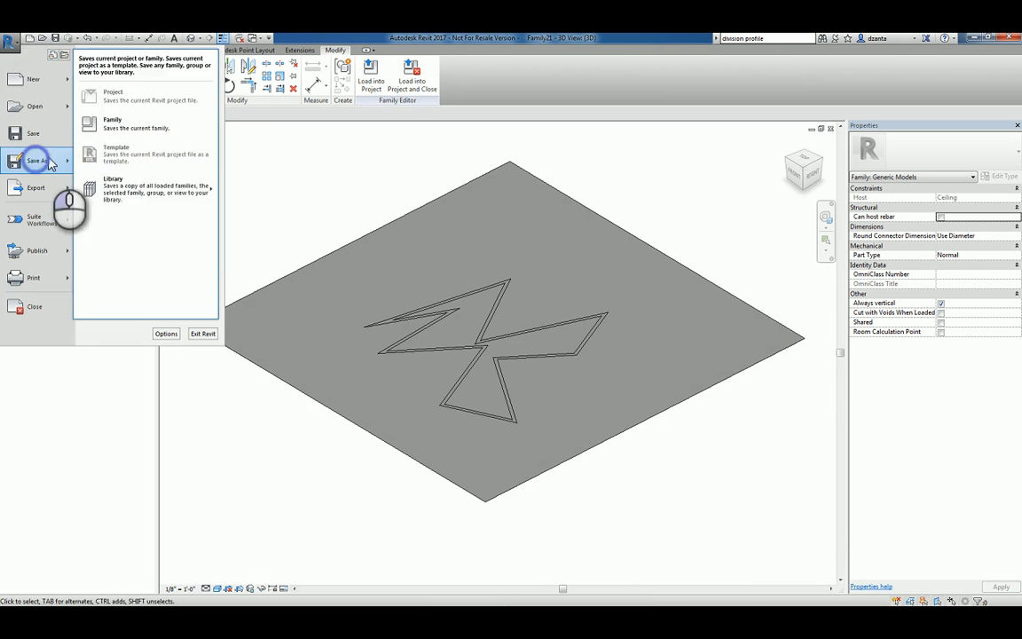
Save the family as 'Custom Generic Model Ceiling Based 1'.
left_click(112, 121)
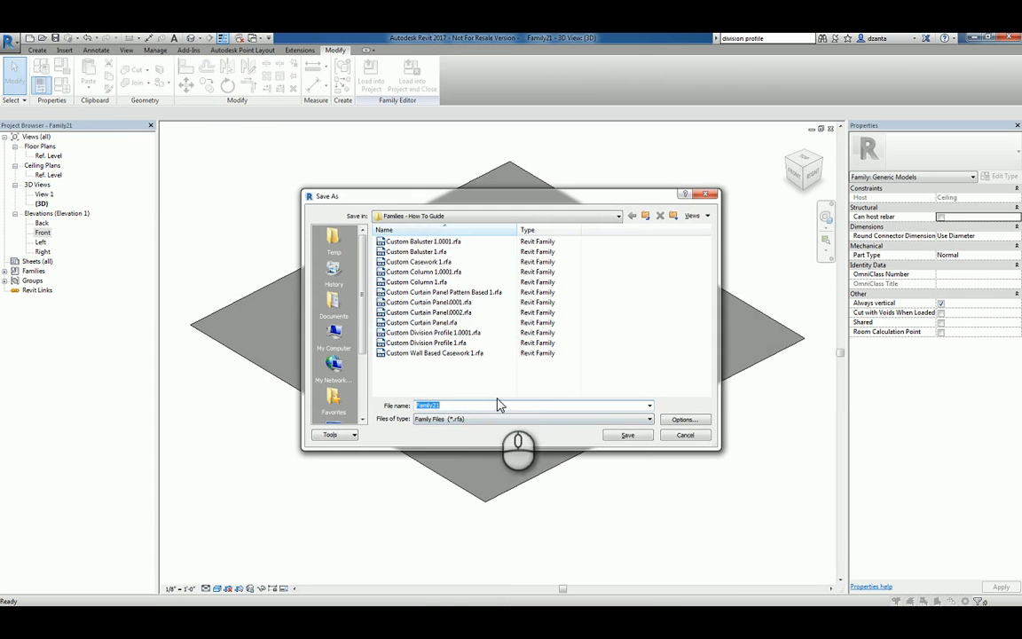
type("Custom Generic Model Ceiling Based")
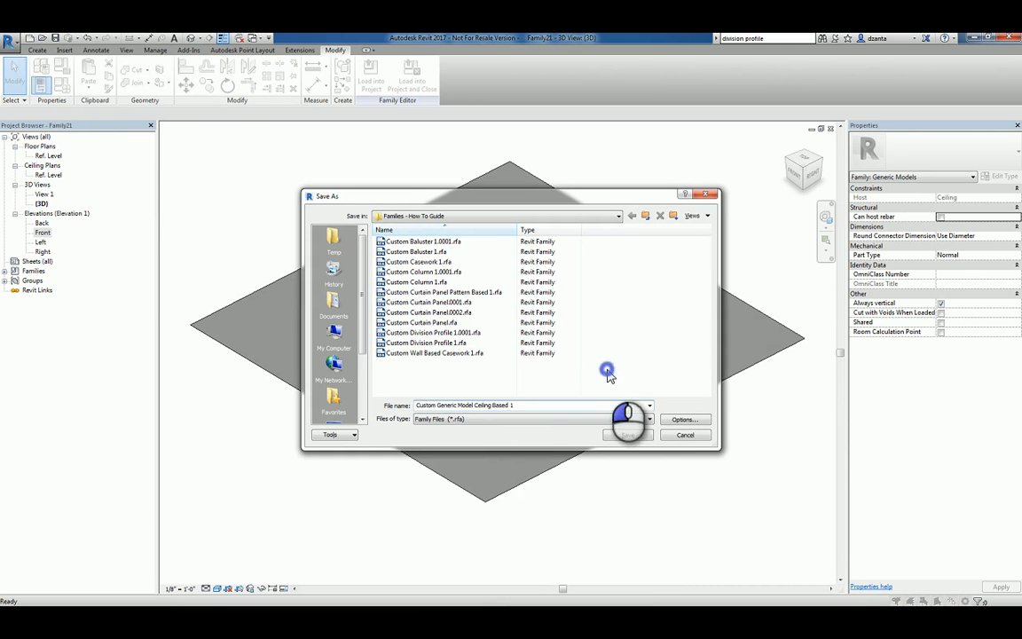
left_click(628, 434)
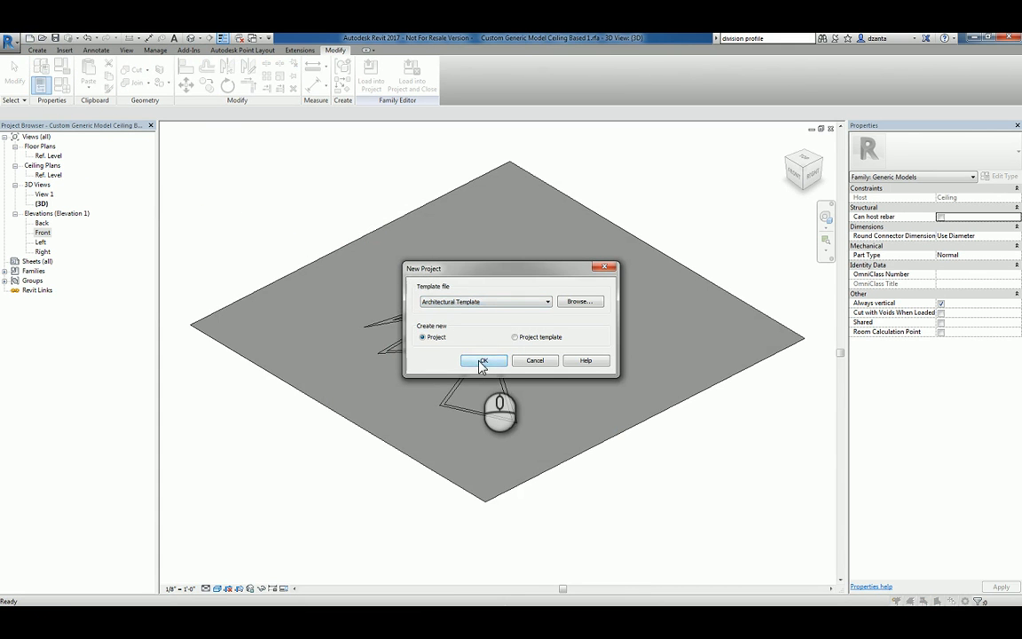
Create the architectural project and set the Level 1 ceiling type to GWB on Mtl. Stud.
left_click(483, 361)
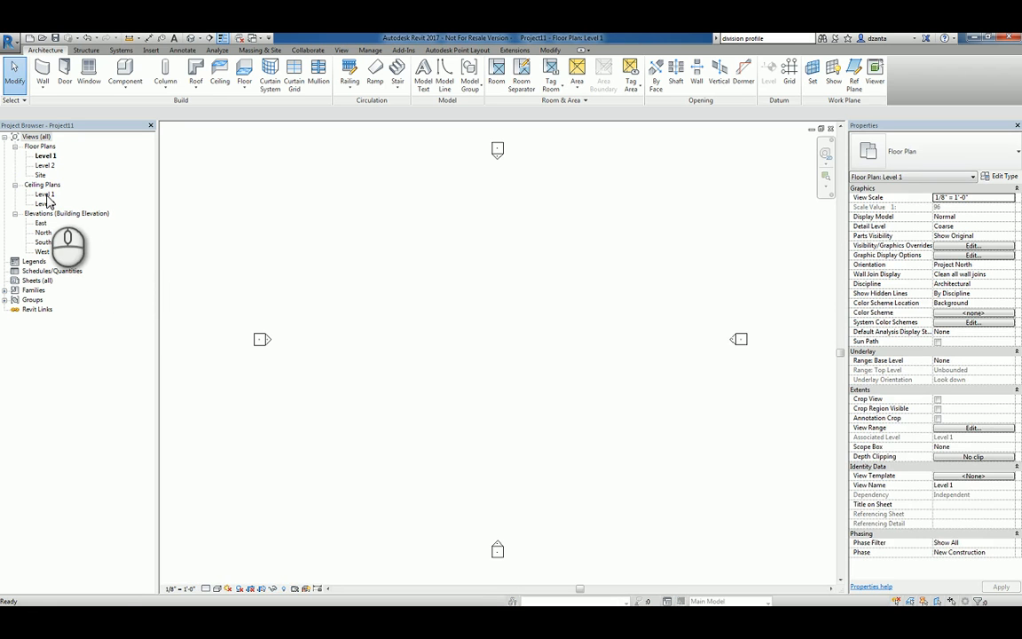
double_click(44, 193)
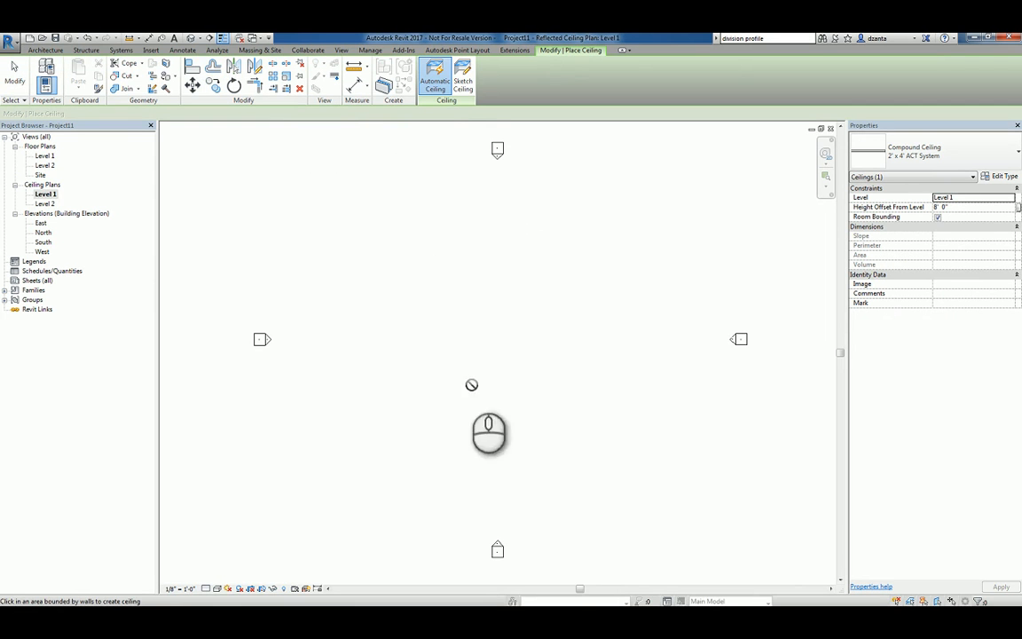
mouse_move(495, 395)
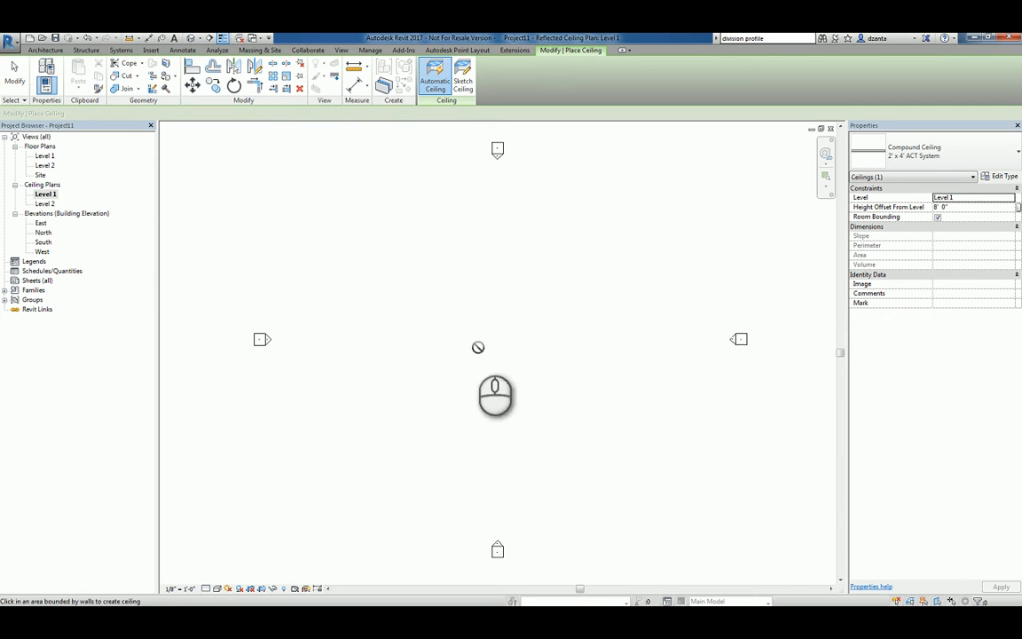
mouse_move(519, 404)
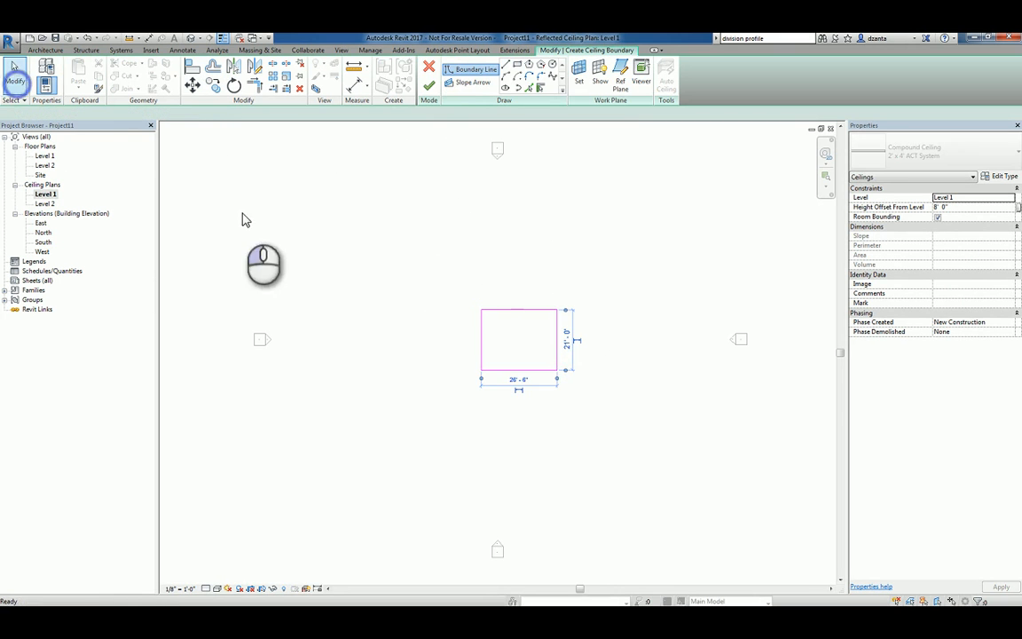
left_click(914, 151)
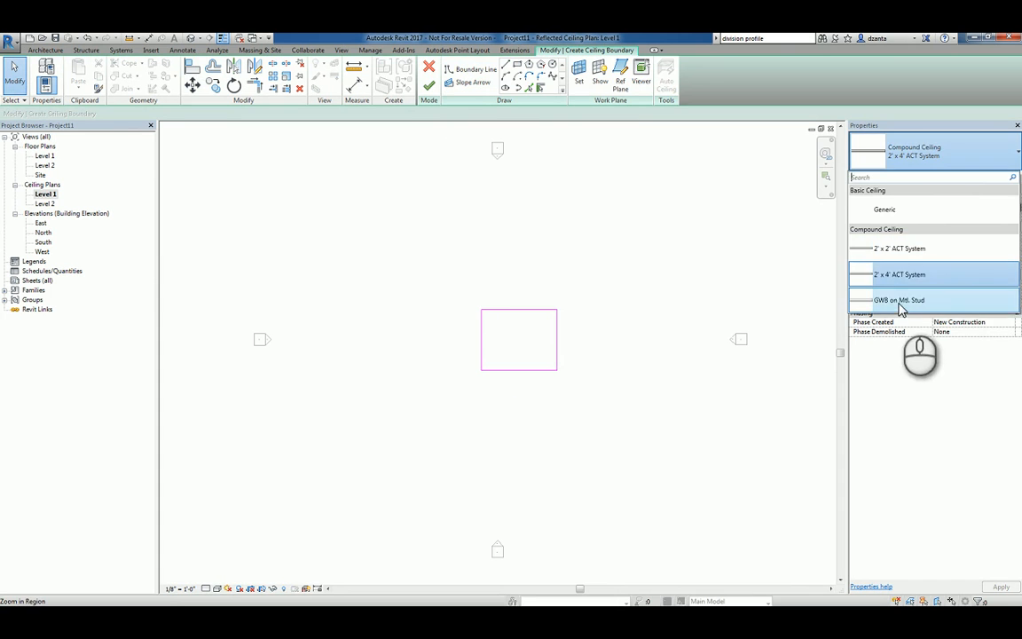
left_click(898, 299)
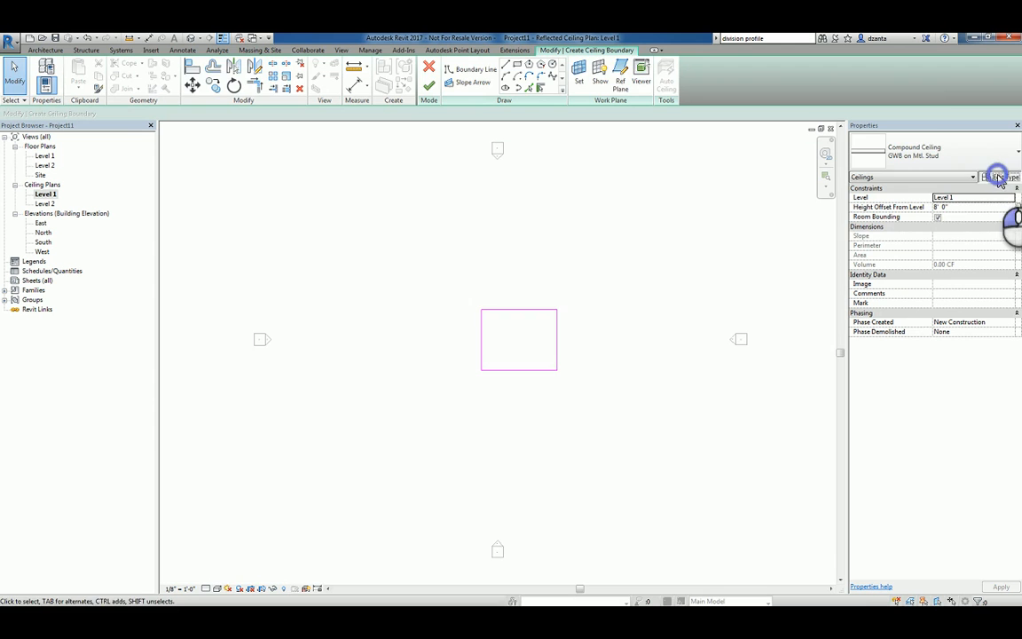
left_click(998, 177)
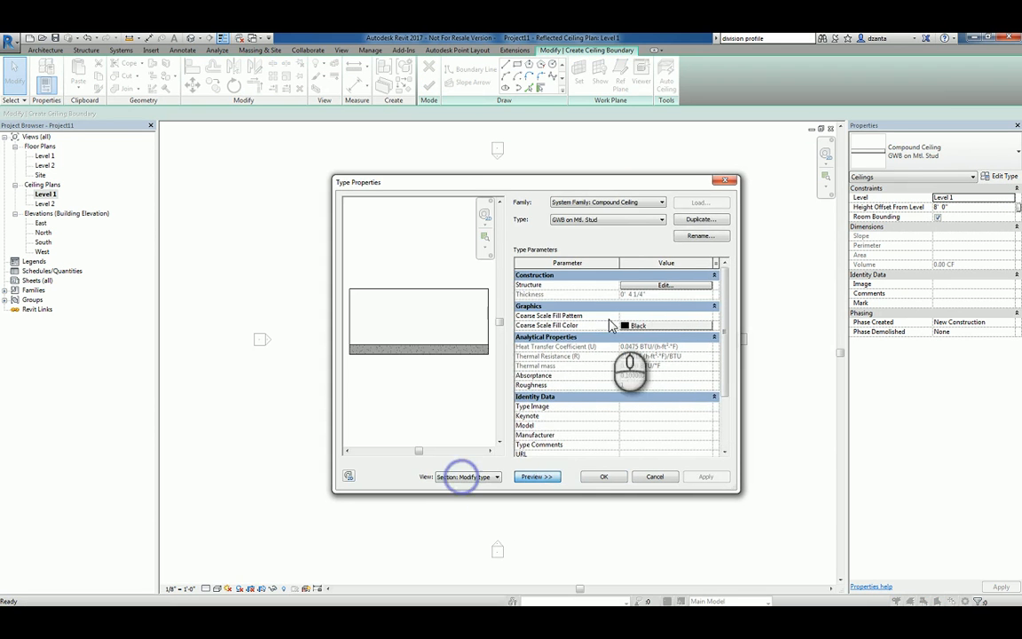
Set the gypsum wall board layer's surface pattern to Gypsum-Plaster and apply.
left_click(664, 284)
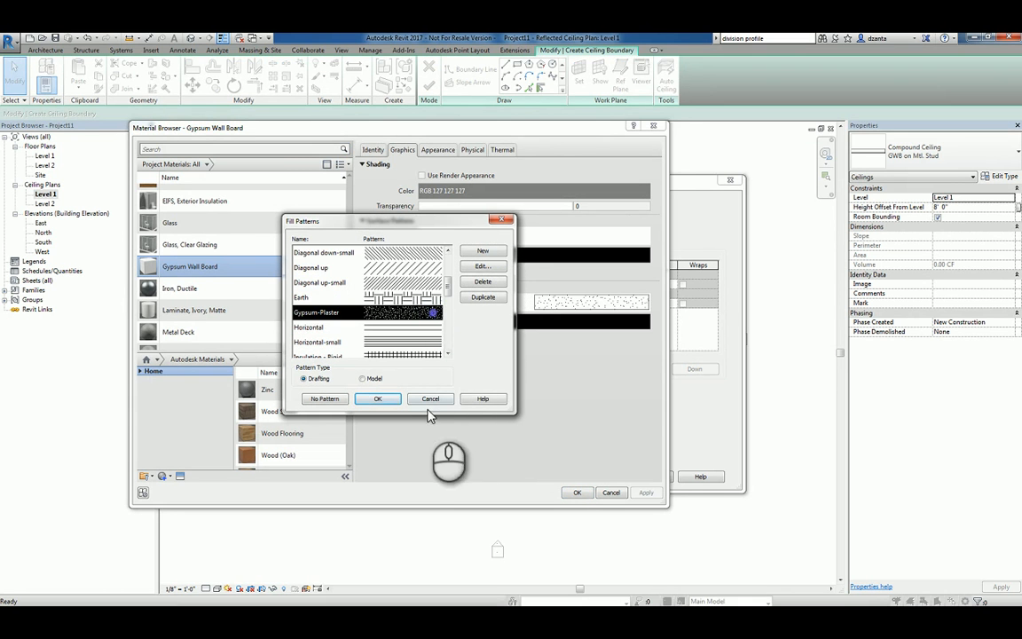
left_click(377, 398)
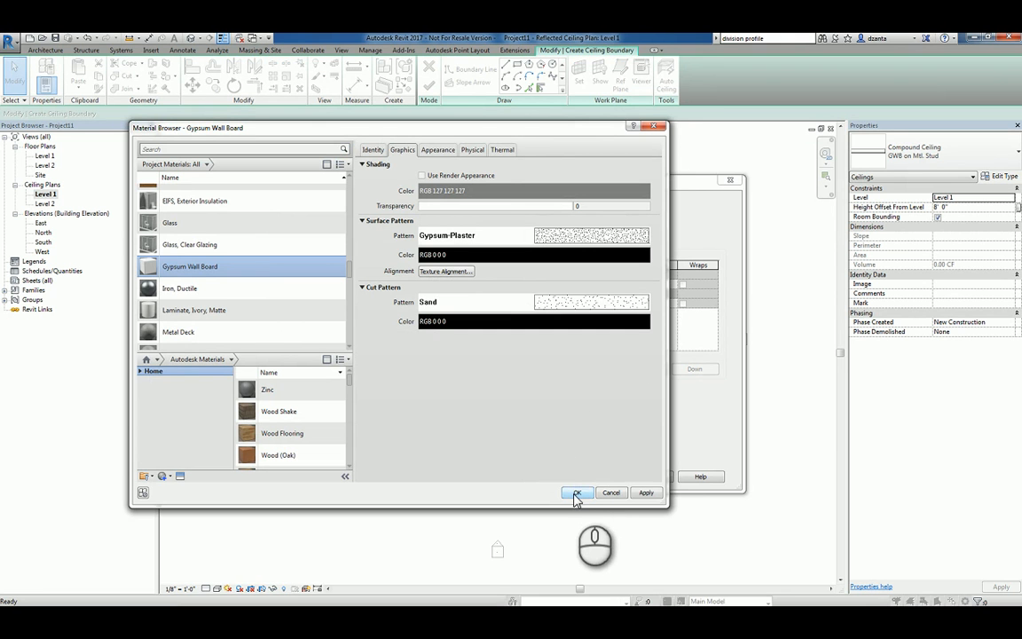
left_click(577, 492)
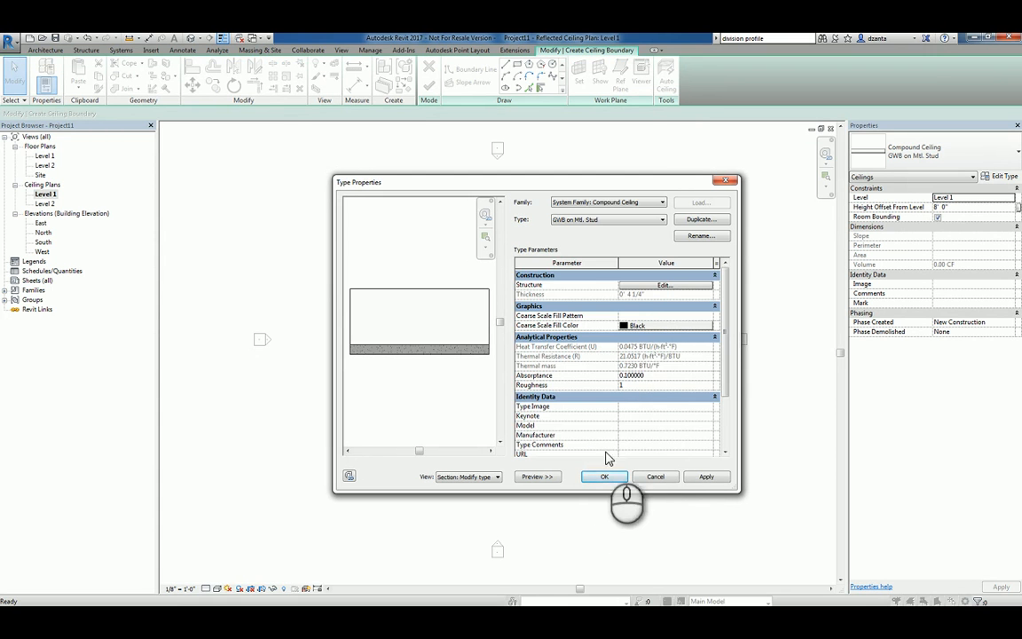
left_click(604, 476)
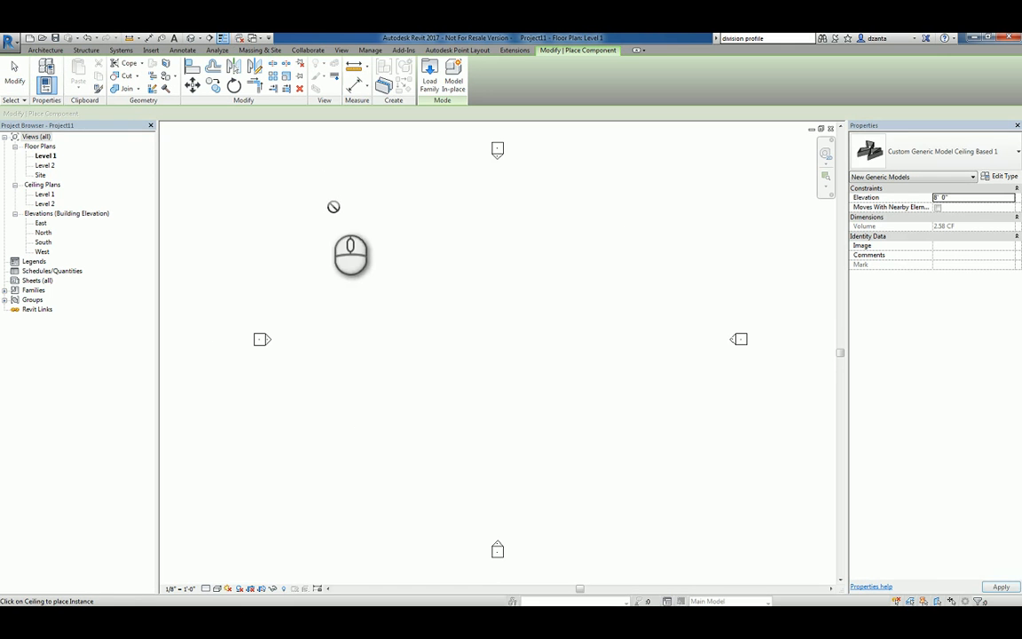
mouse_move(64, 246)
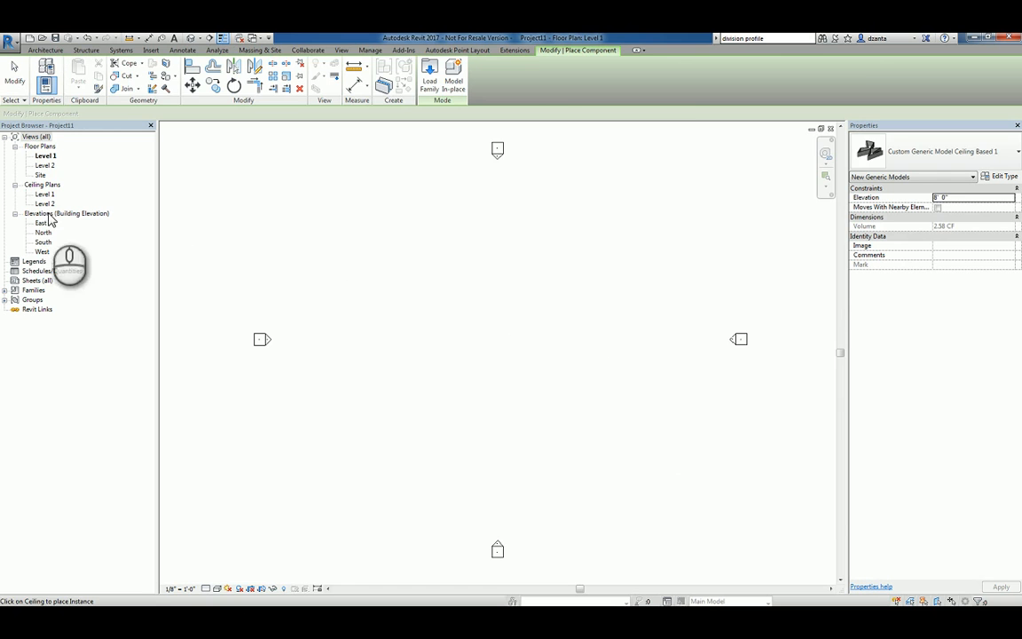
Open Ceiling Plans > Level 1 to see the gypsum plaster pattern.
double_click(46, 193)
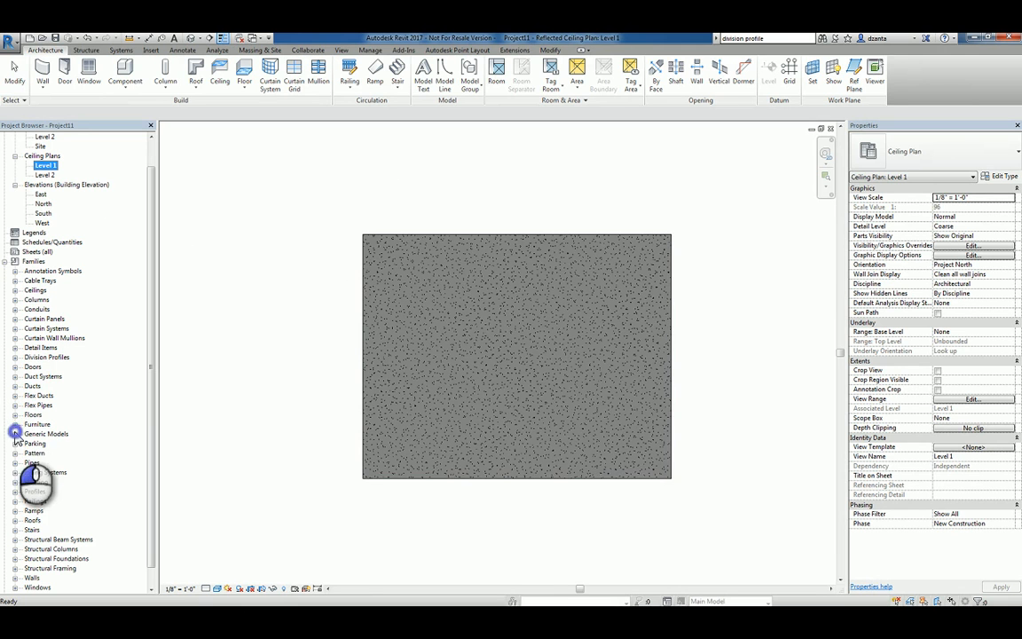
Place Custom Generic Model Ceiling Based 1 instances from Generic Models onto the ceiling.
left_click(16, 433)
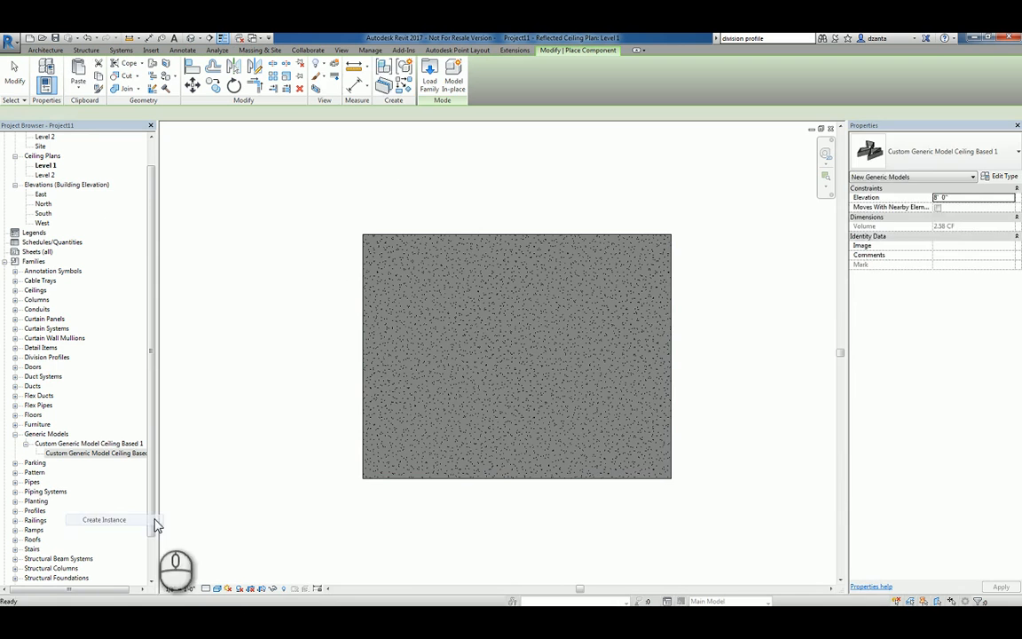
left_click(104, 519)
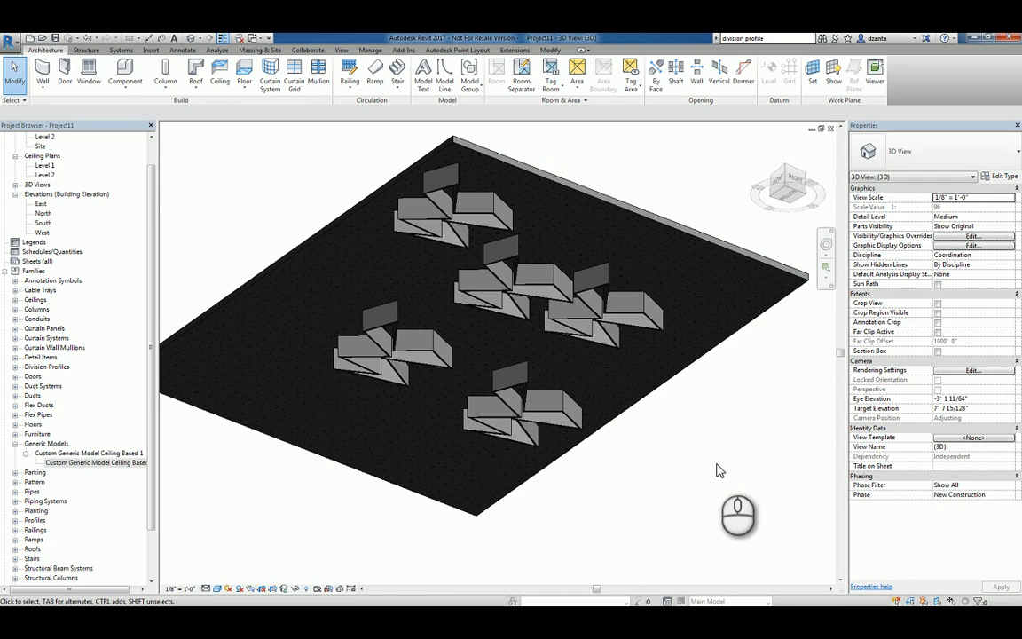
mouse_move(361, 564)
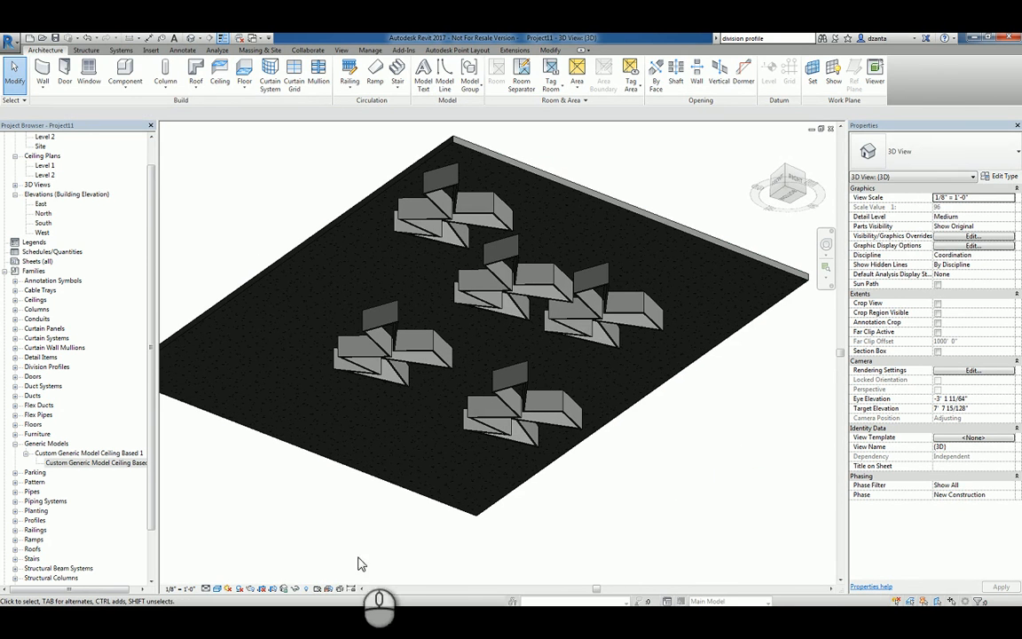
Edit the zigzag family and associate the extrusion material with new parameter Decorative_Material.
double_click(45, 165)
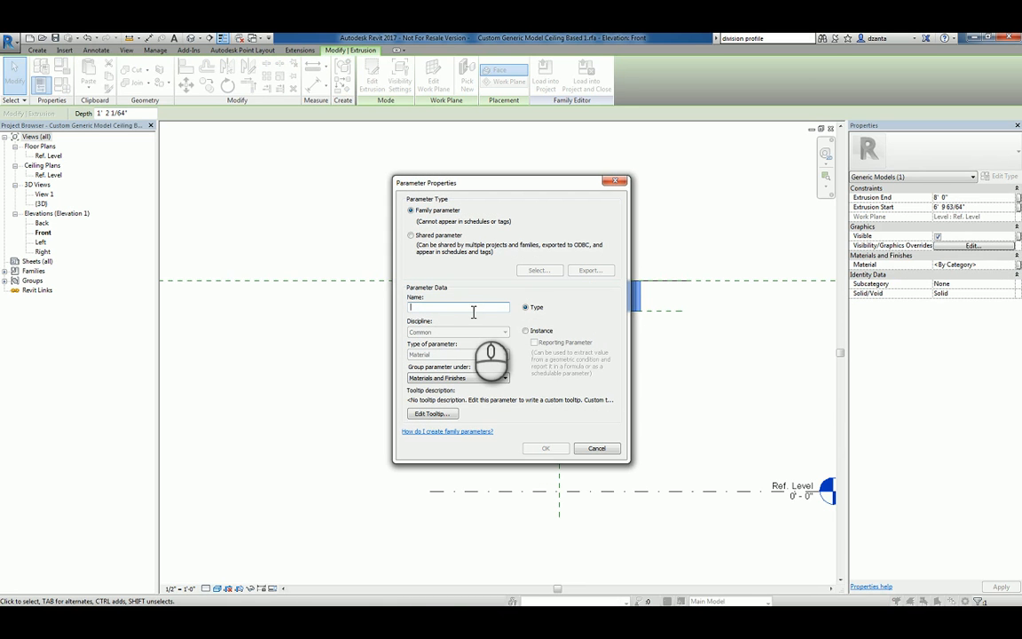
type("Decorative")
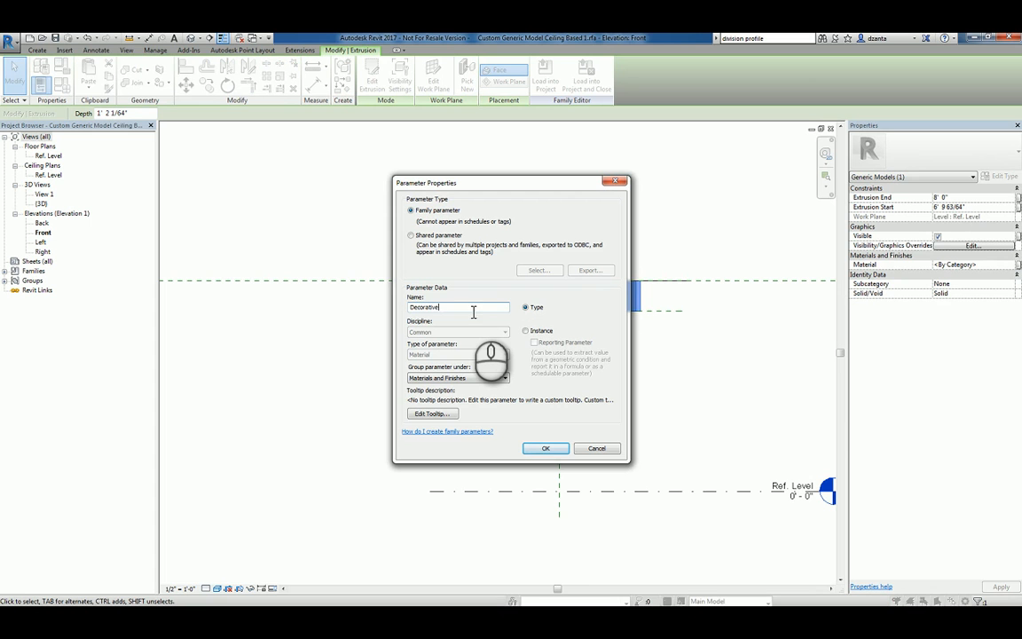
type("_ma")
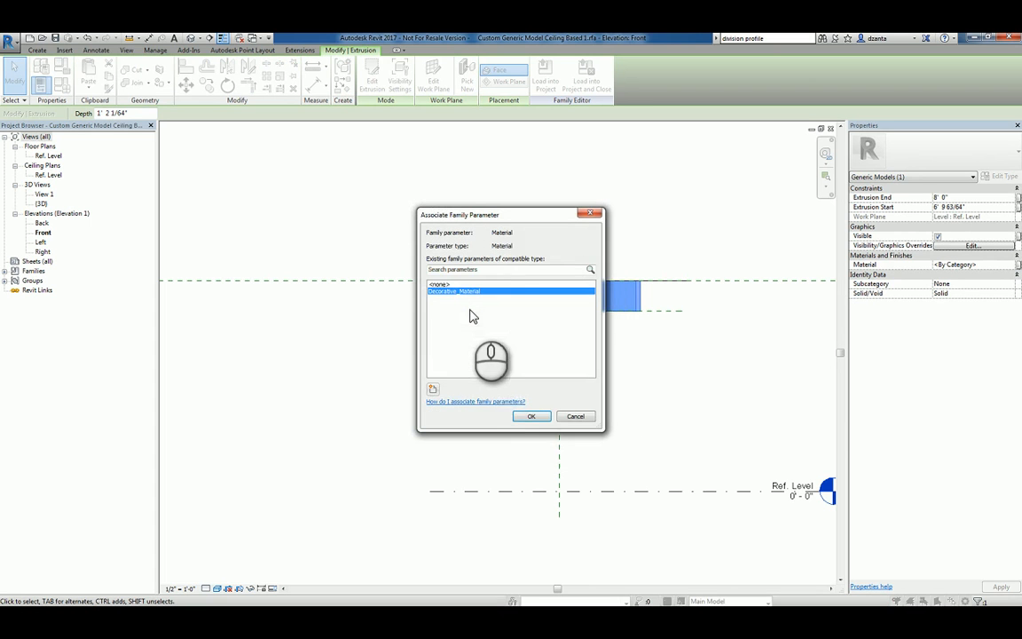
left_click(530, 416)
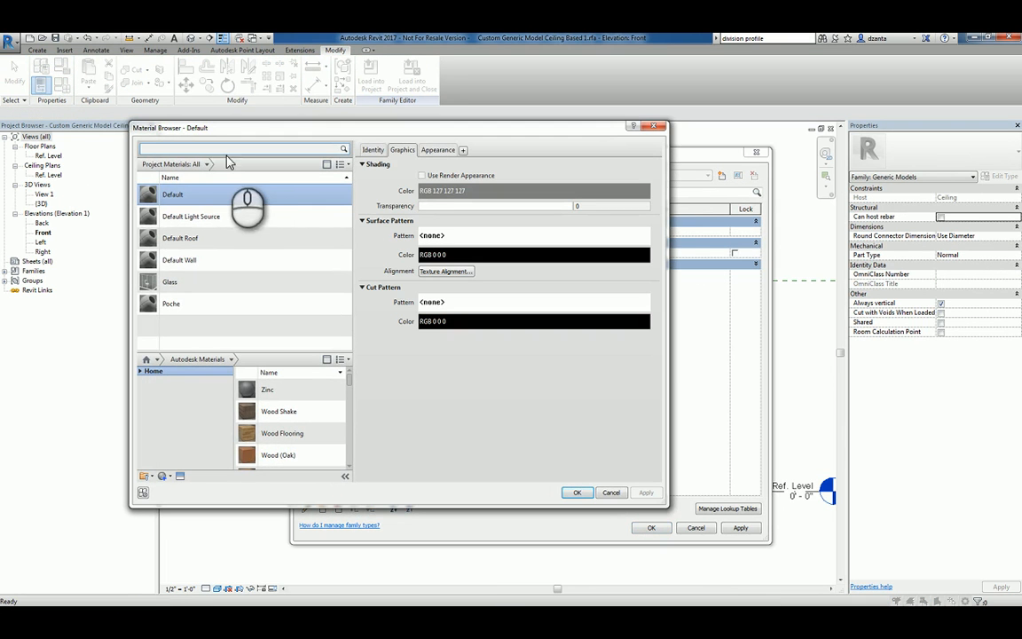
Search the material library for 'acrylic' and add Acrylic to the document.
left_click(239, 148)
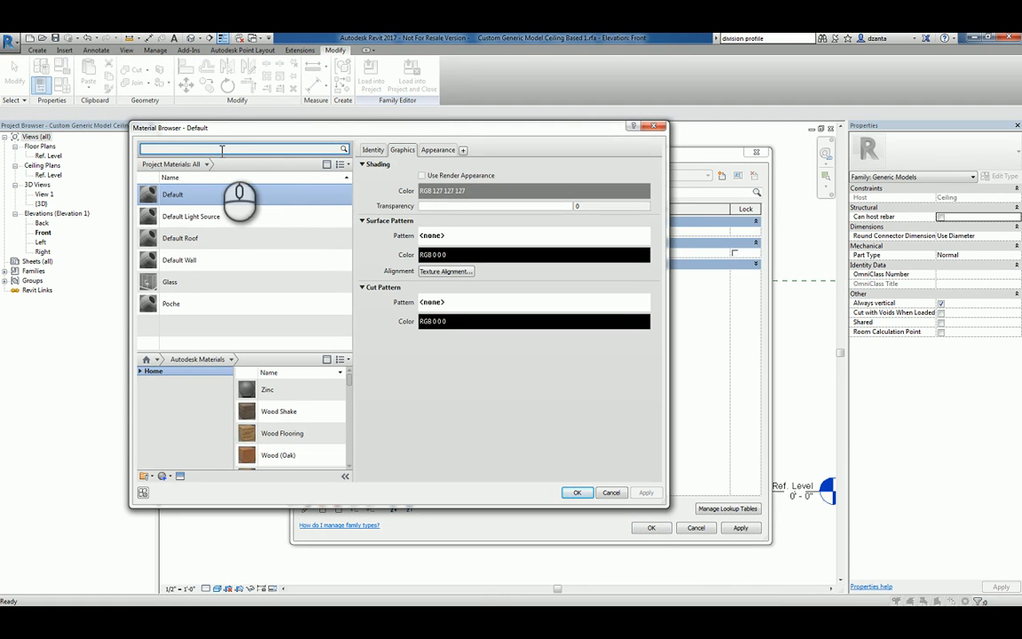
type("acrylic")
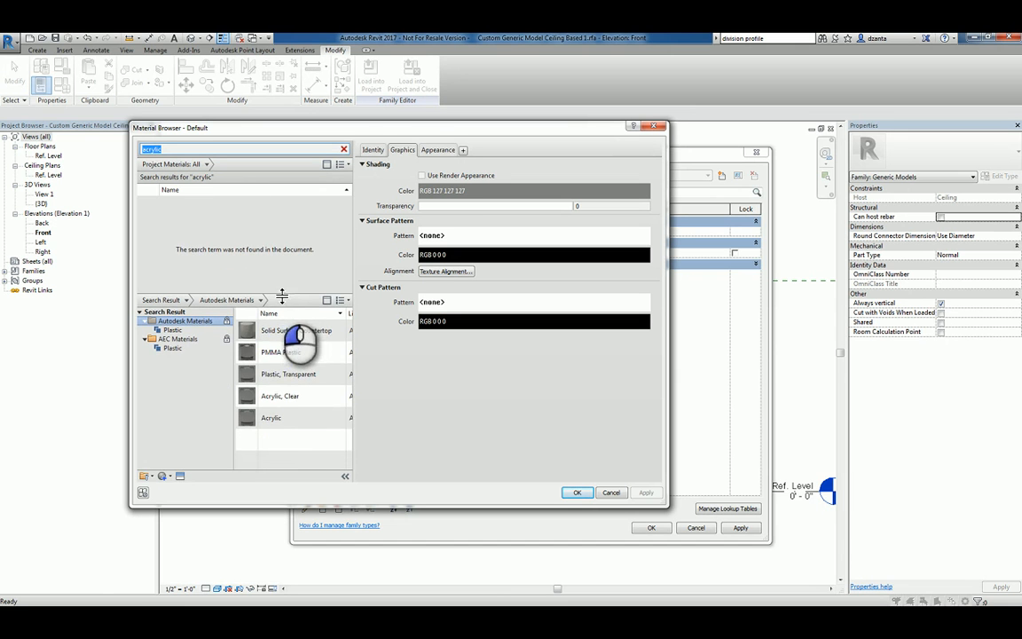
mouse_move(372, 507)
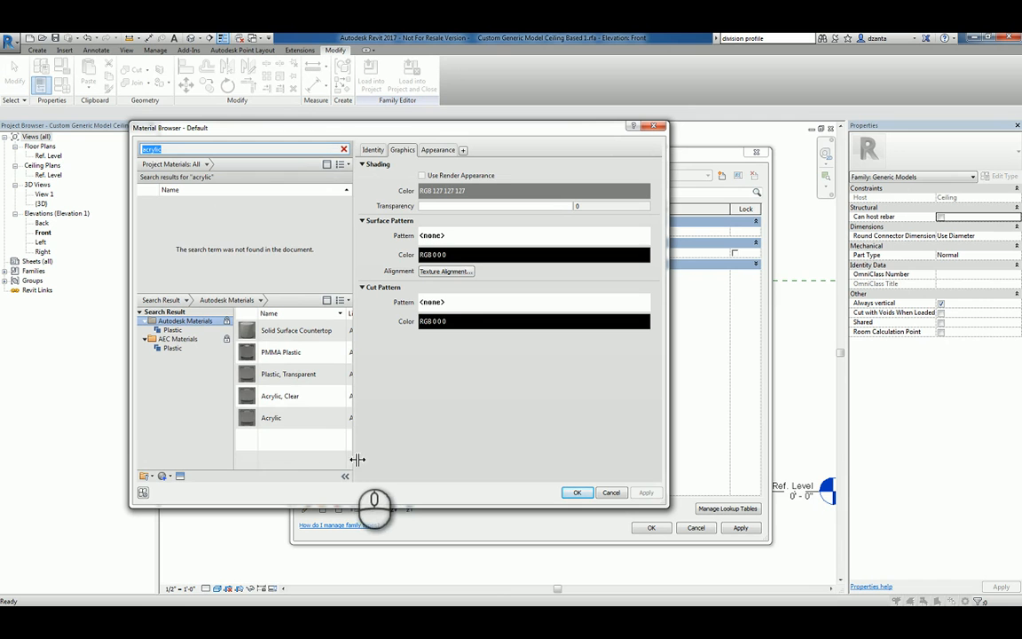
left_click(279, 418)
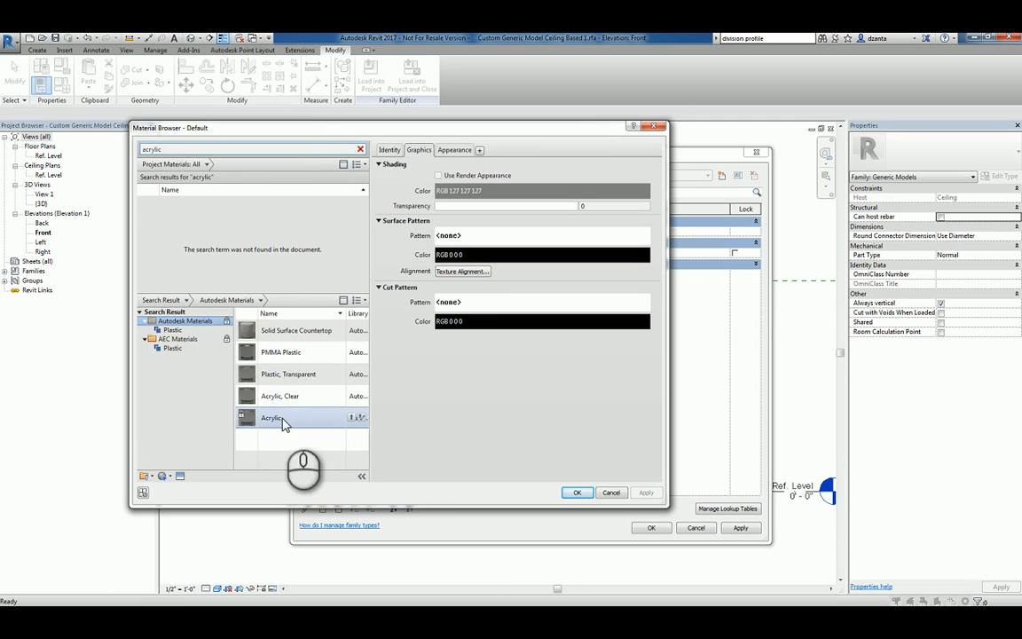
double_click(271, 417)
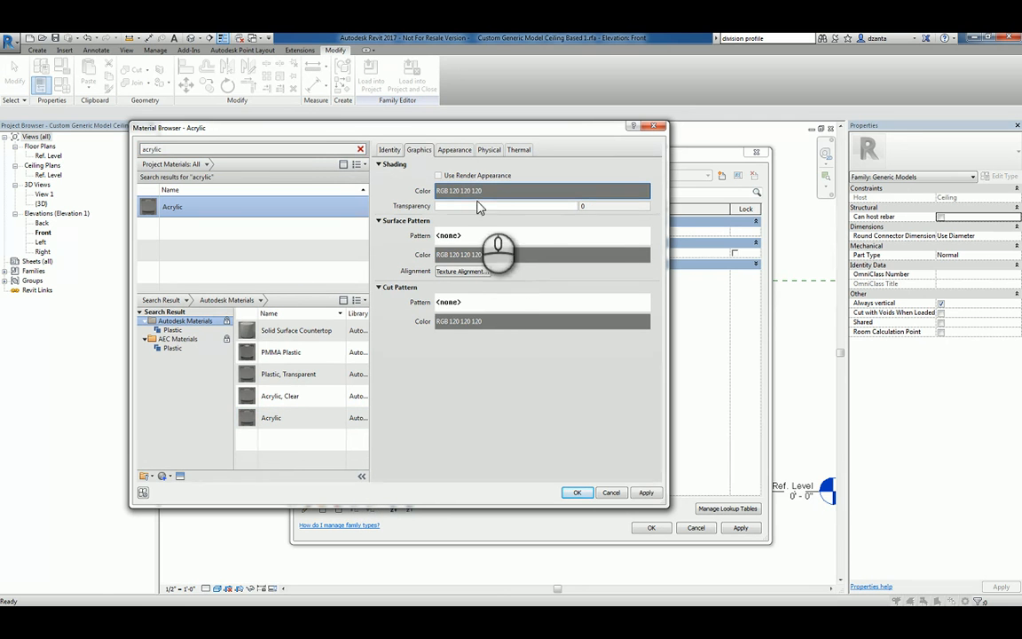
Give Acrylic red shading, a red Diagonal down surface pattern, and Diagonal crosshatch cut pattern.
left_click(541, 190)
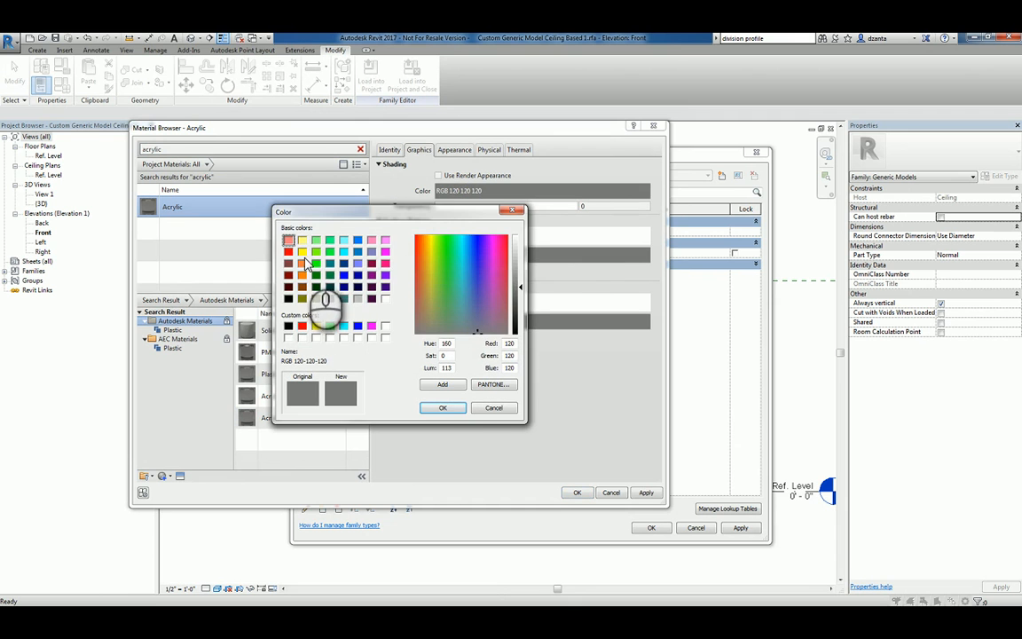
left_click(443, 407)
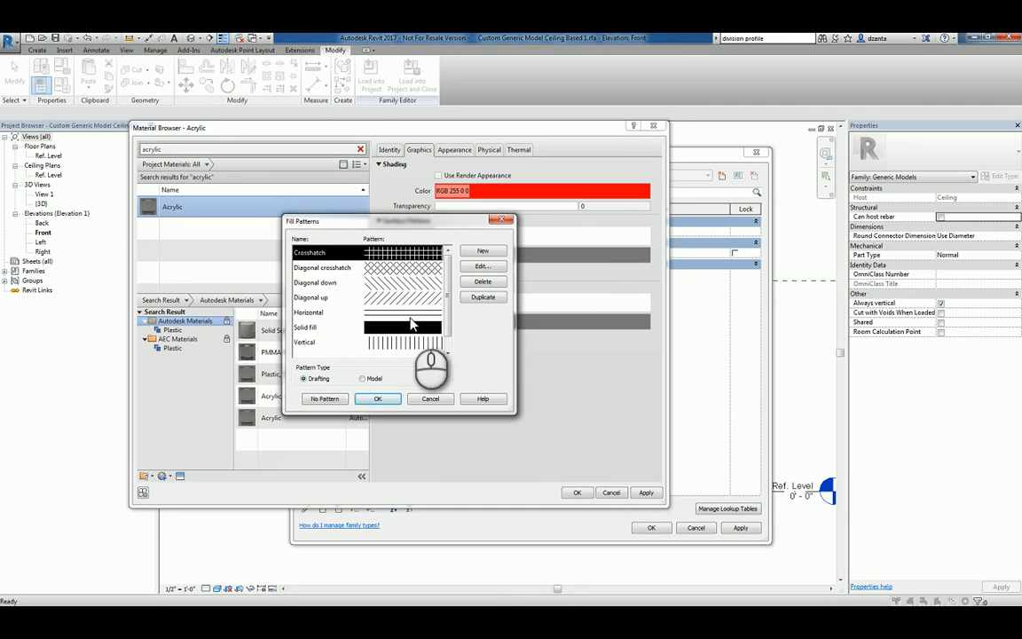
left_click(377, 397)
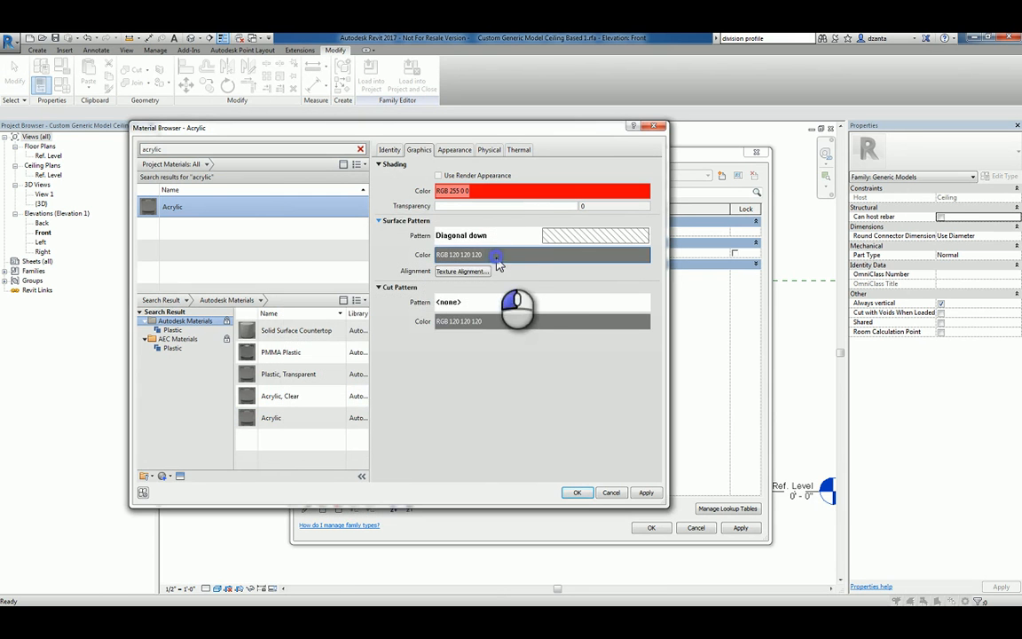
left_click(497, 255)
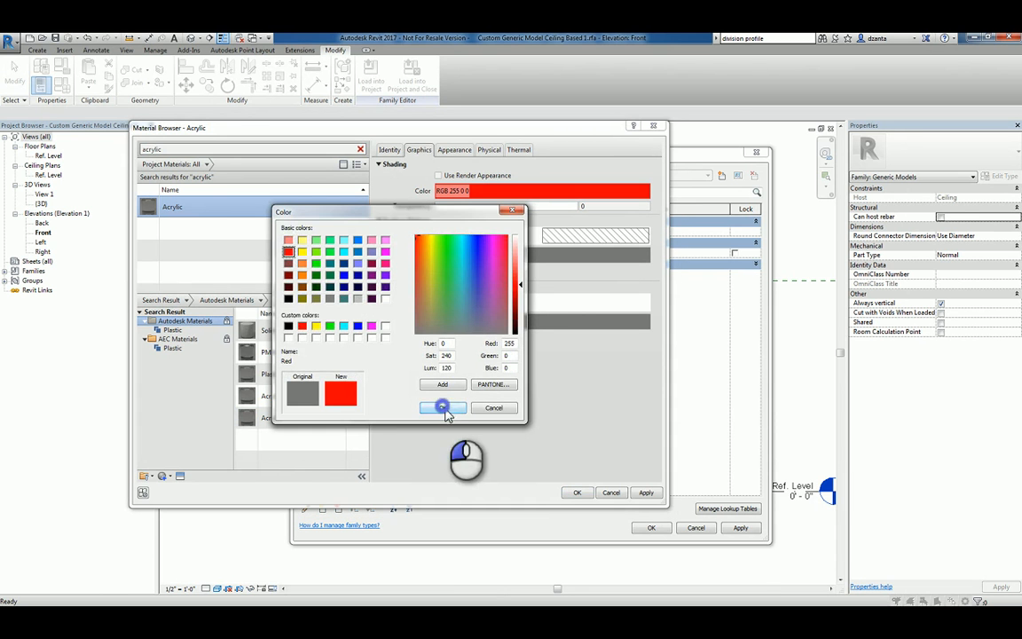
left_click(442, 407)
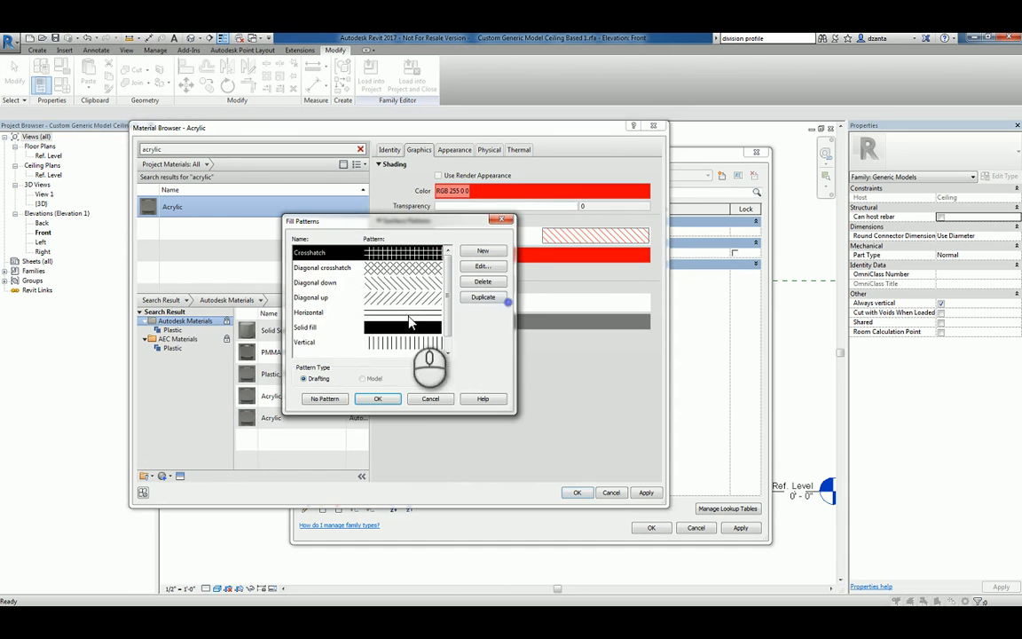
left_click(377, 398)
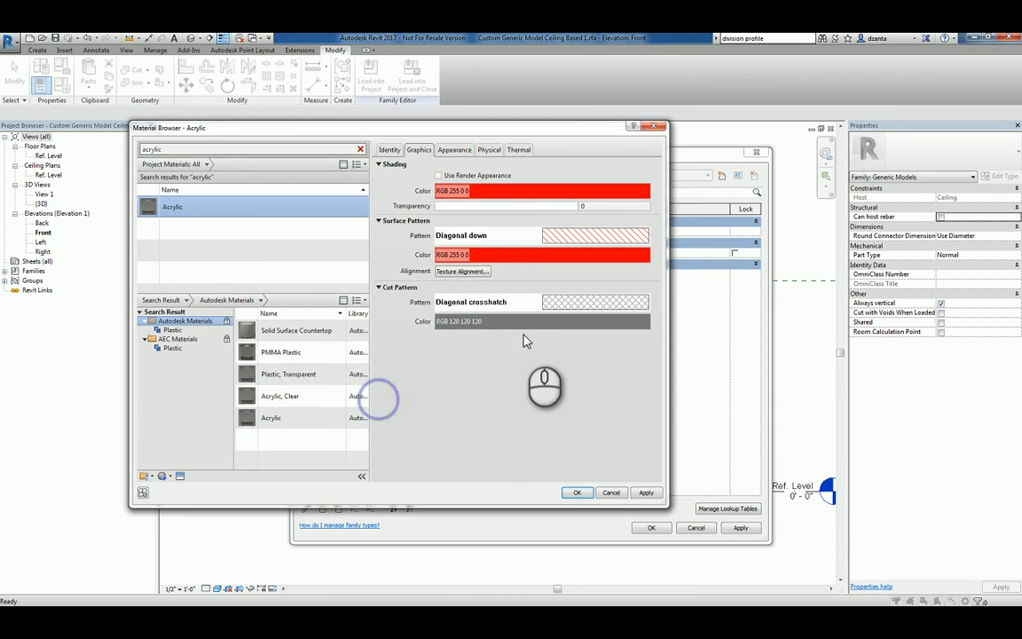
left_click(541, 190)
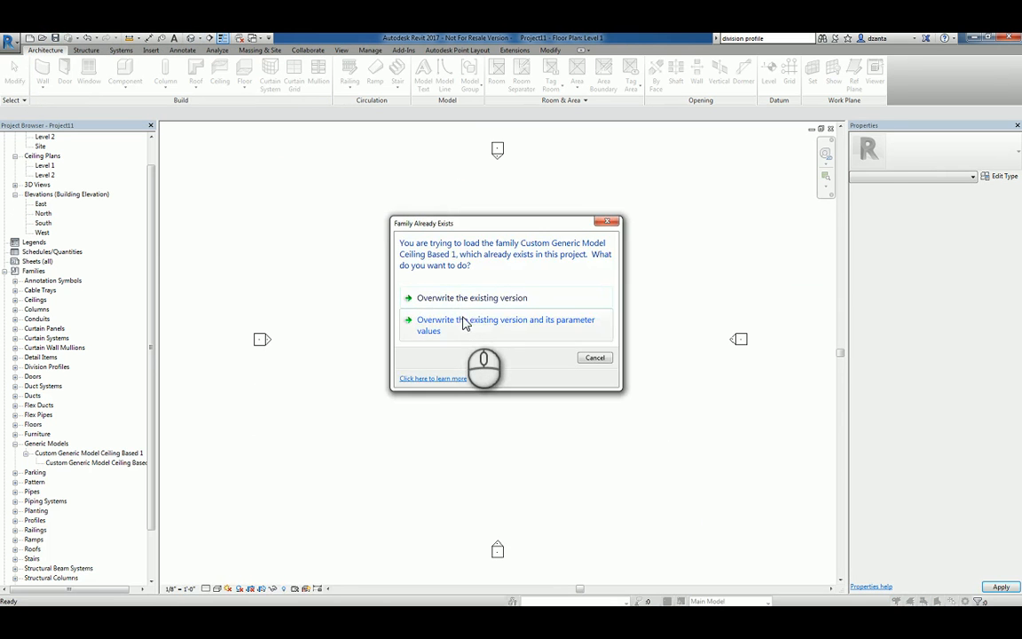
Reload the zigzag family, overwriting the existing version and parameter values, and view all zigzags in 3D.
left_click(506, 325)
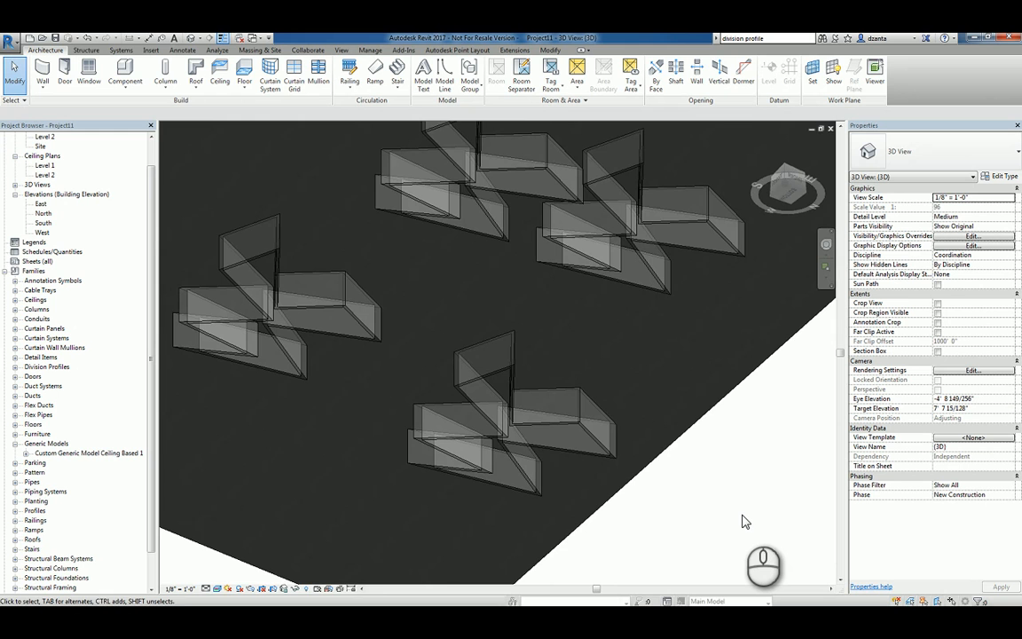
left_click_drag(746, 521, 246, 583)
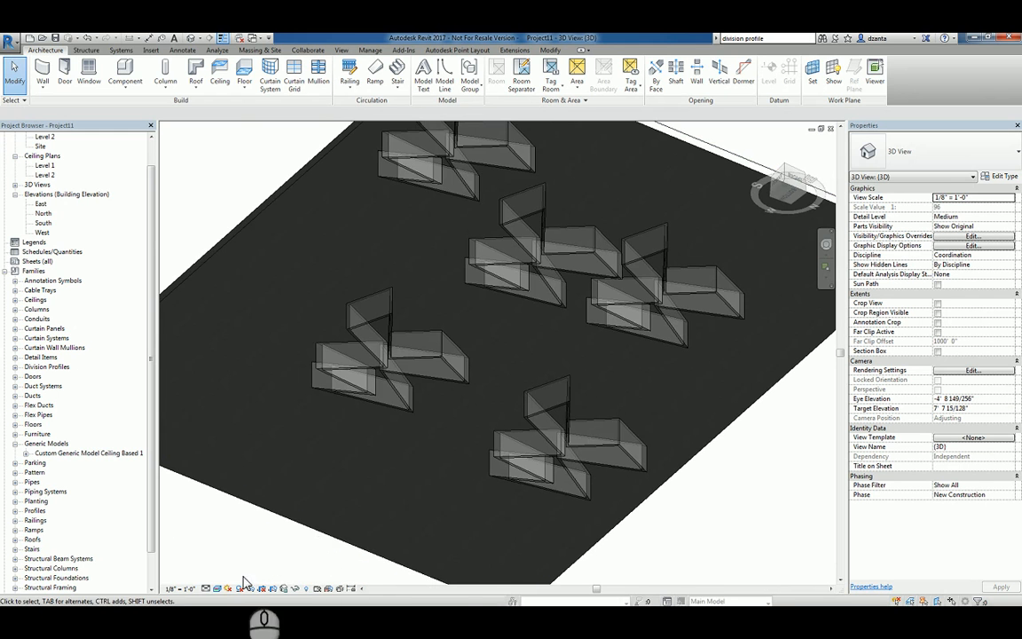